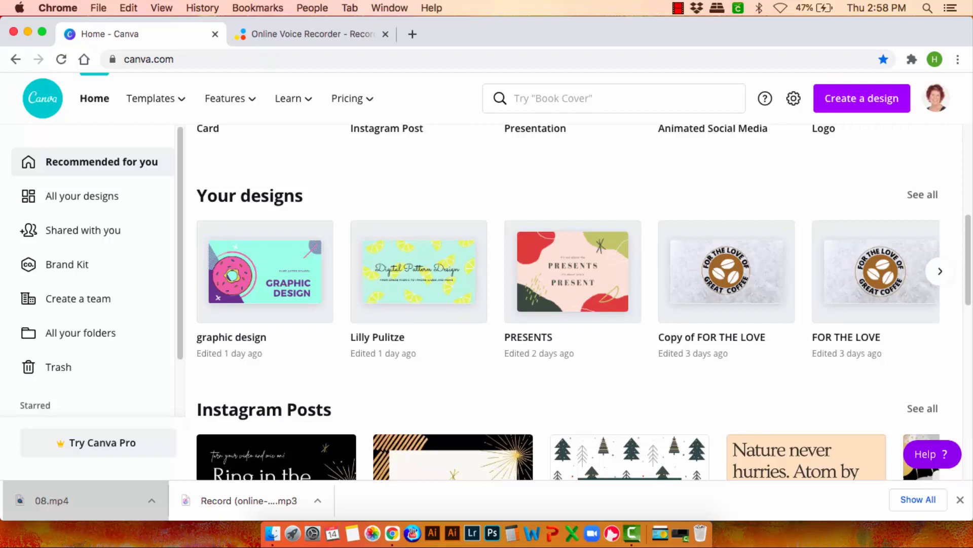
- Open the Create a design dropdown on the Canva home page
click(862, 98)
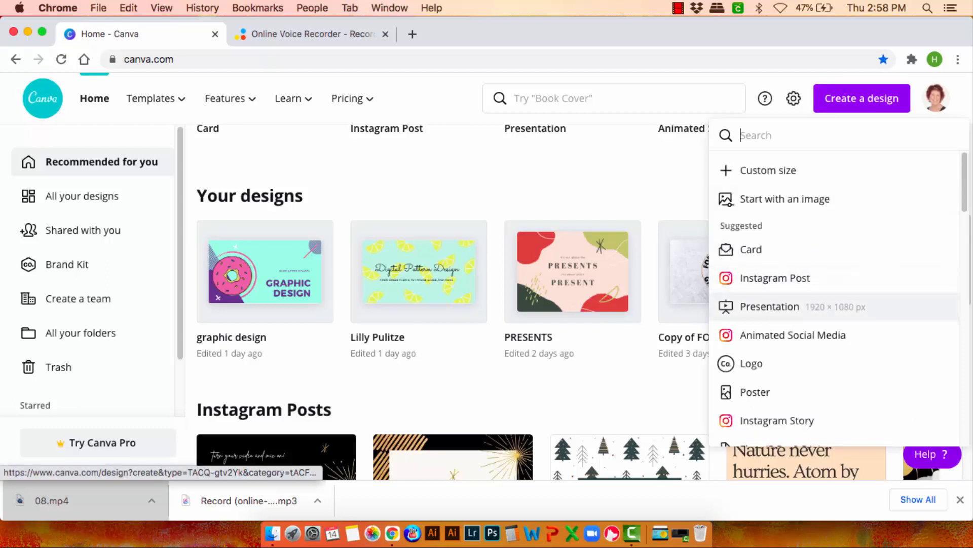
- Create a presentation and apply all 10 pages of the Yellow and White Food Video template
click(769, 307)
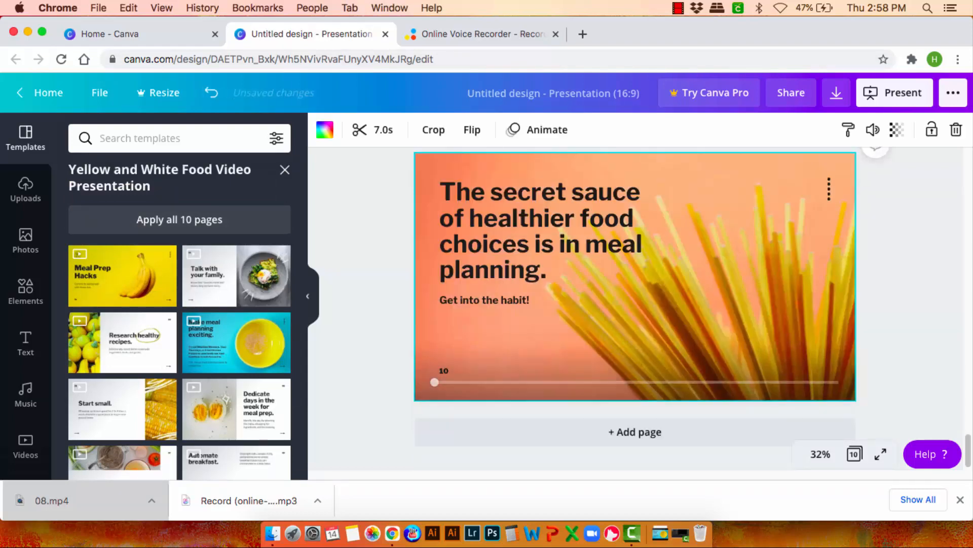
click(307, 297)
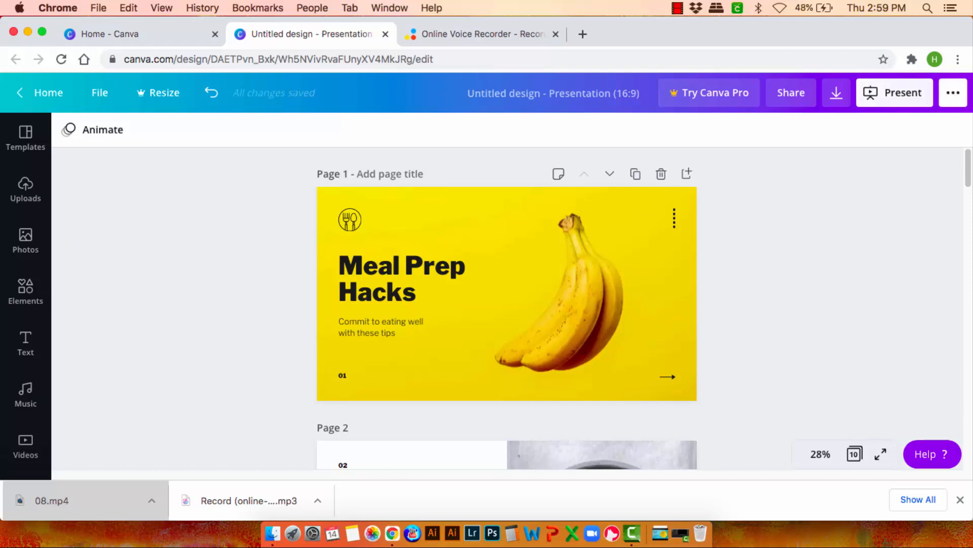
- Enter the recording studio through the Present and record option
click(791, 92)
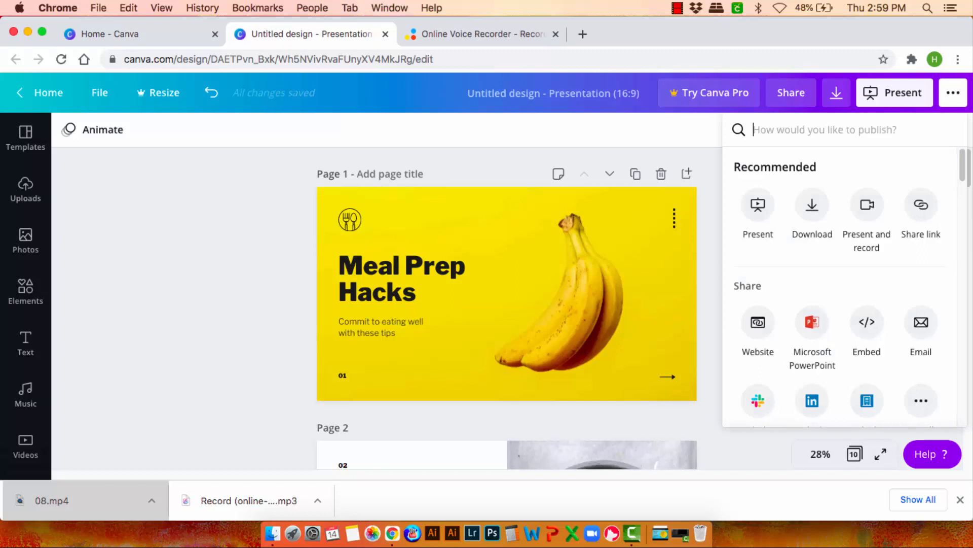
click(866, 205)
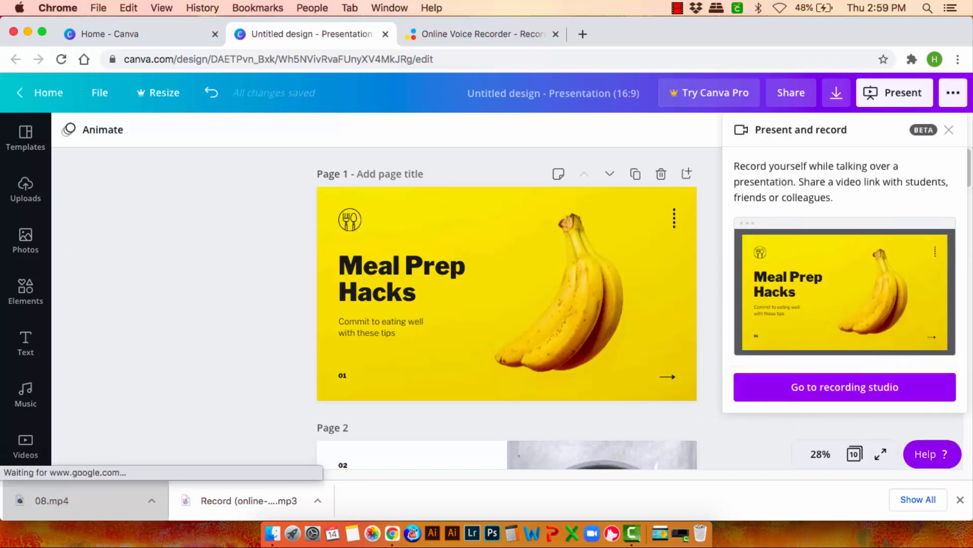
click(844, 387)
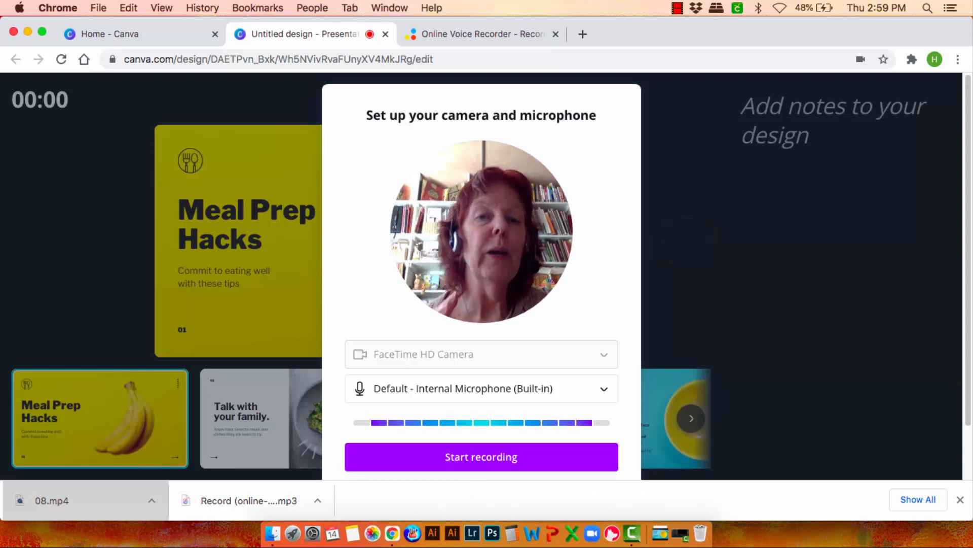
- Switch to the Online Voice Recorder browser tab
click(481, 34)
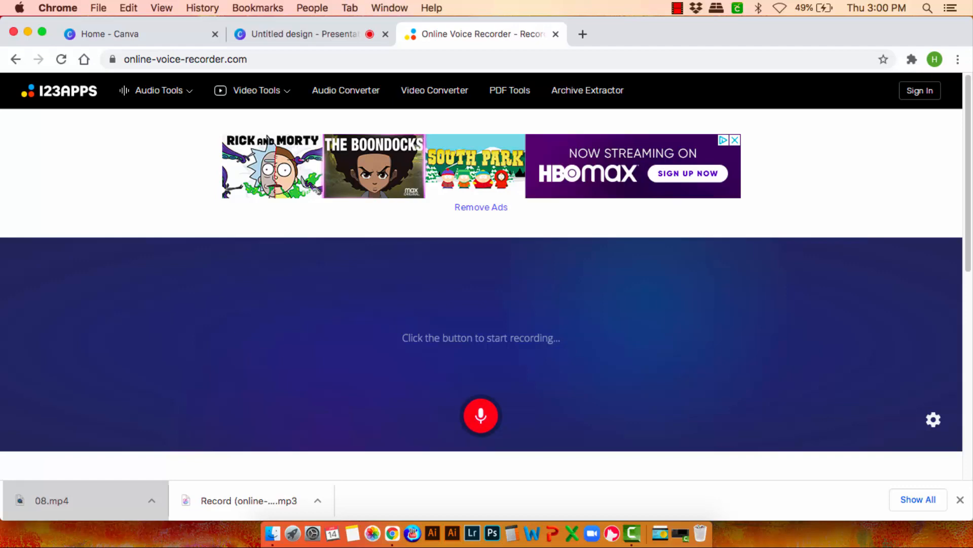
- Start the voice recorder, then record a walkthrough of the meal prep slides in Canva
click(304, 34)
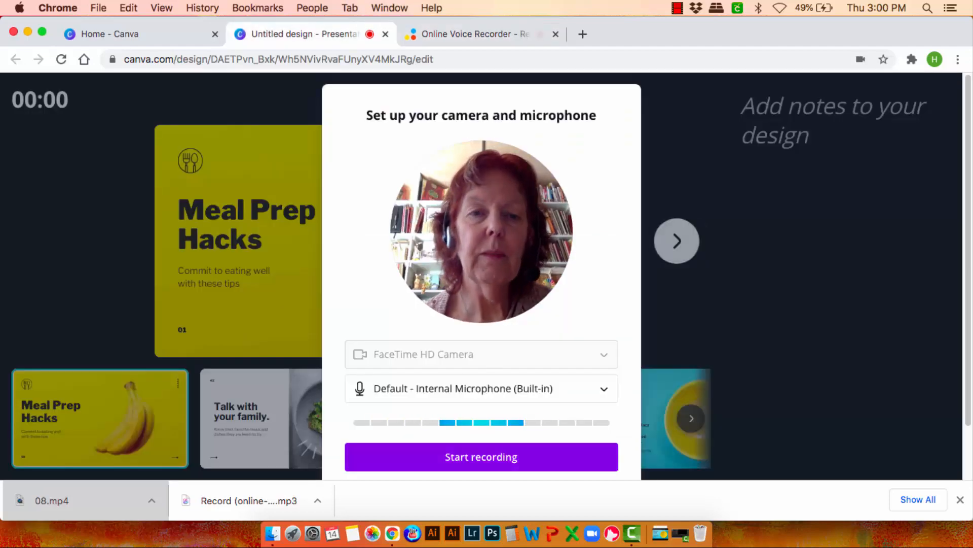
click(481, 456)
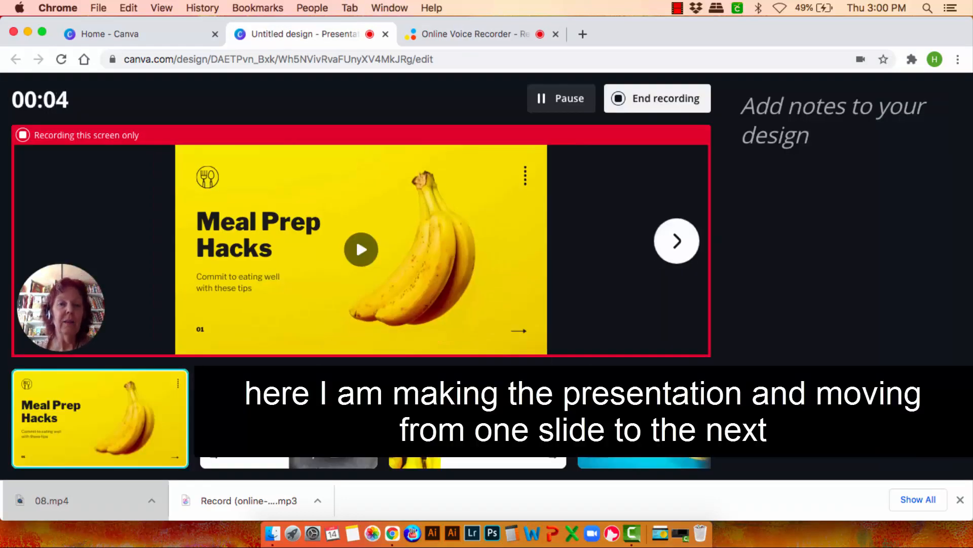
click(676, 241)
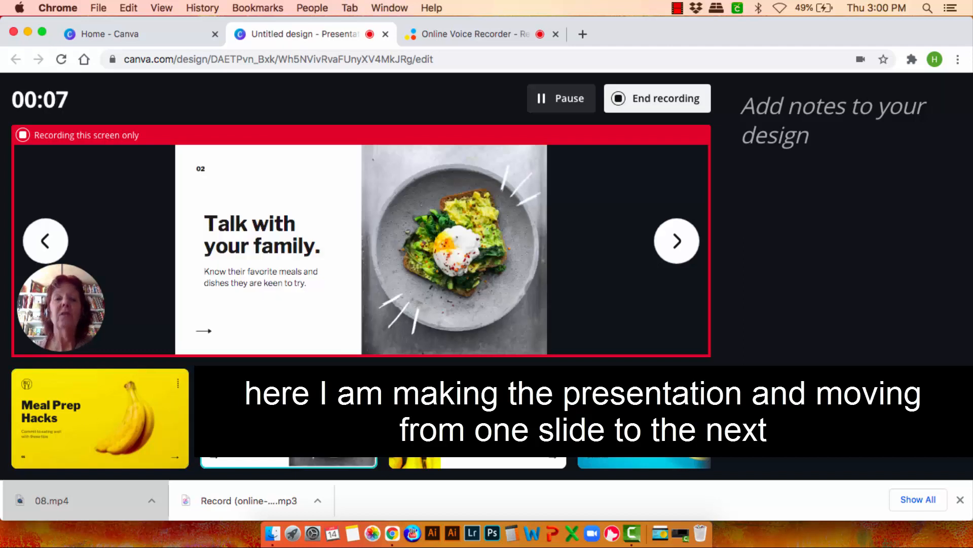
click(676, 241)
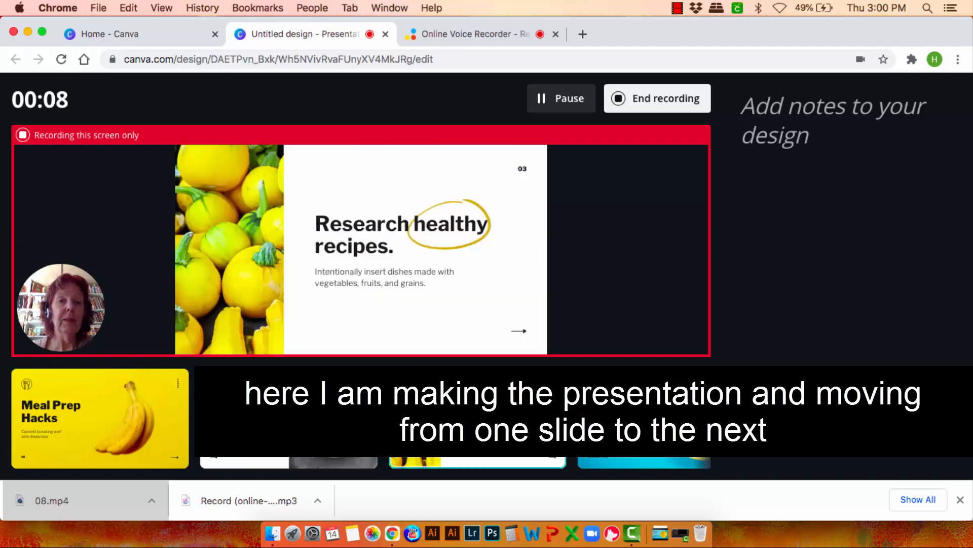
click(681, 241)
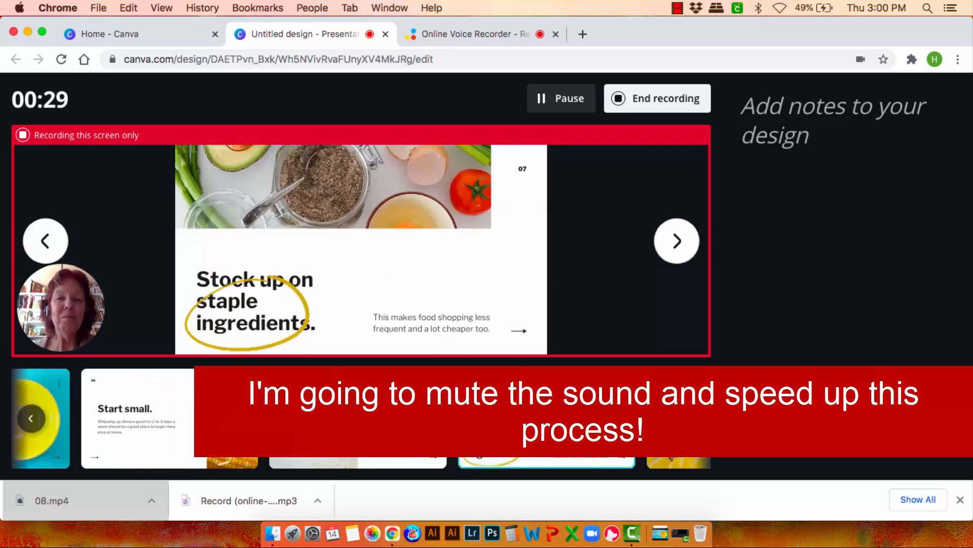
click(677, 240)
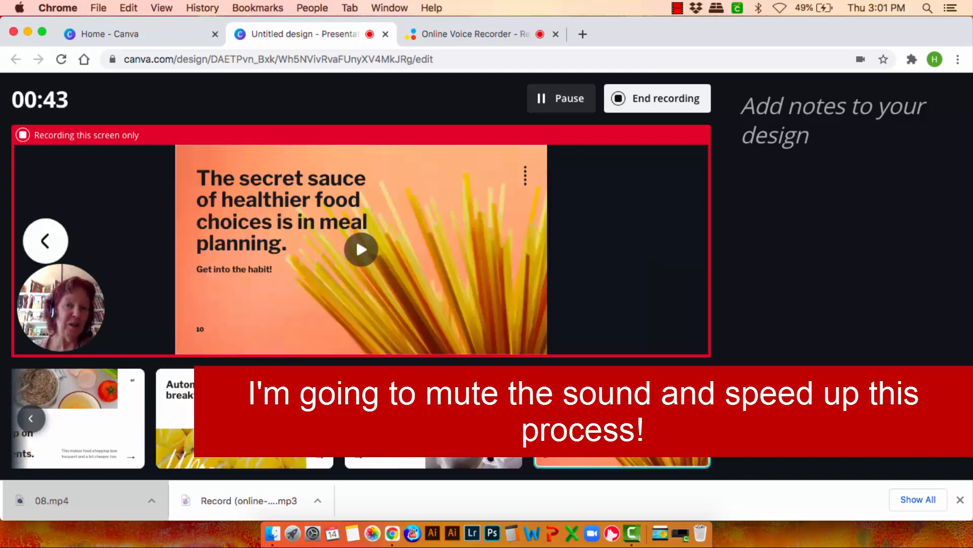
click(657, 98)
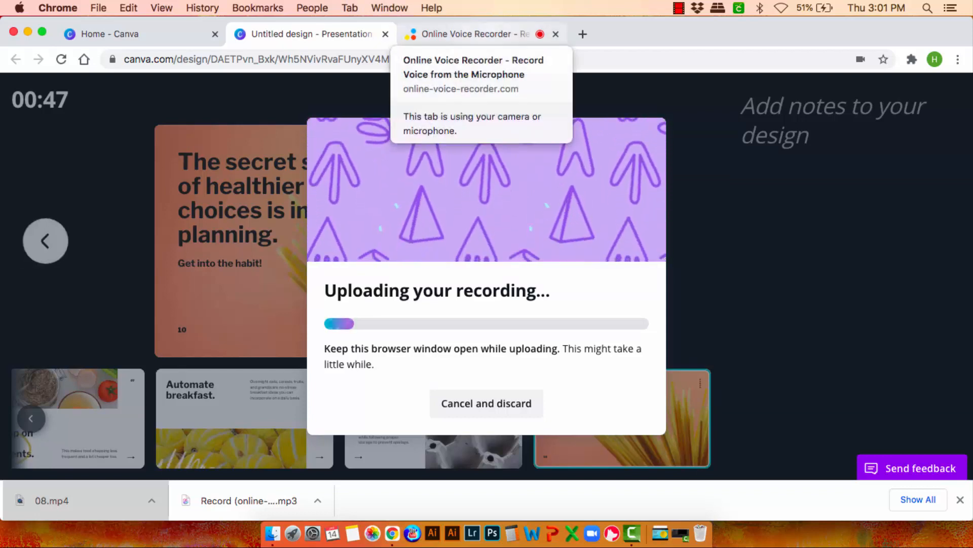
- Switch back to the Online Voice Recorder tab while recording continues
click(472, 33)
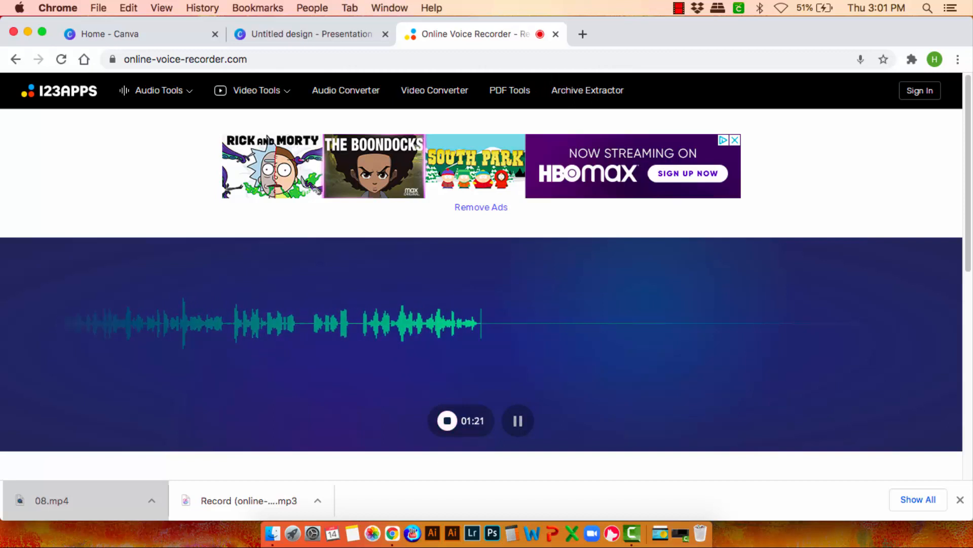
- Stop the recording, trim its start to 00:06.6, and preview playback
click(461, 420)
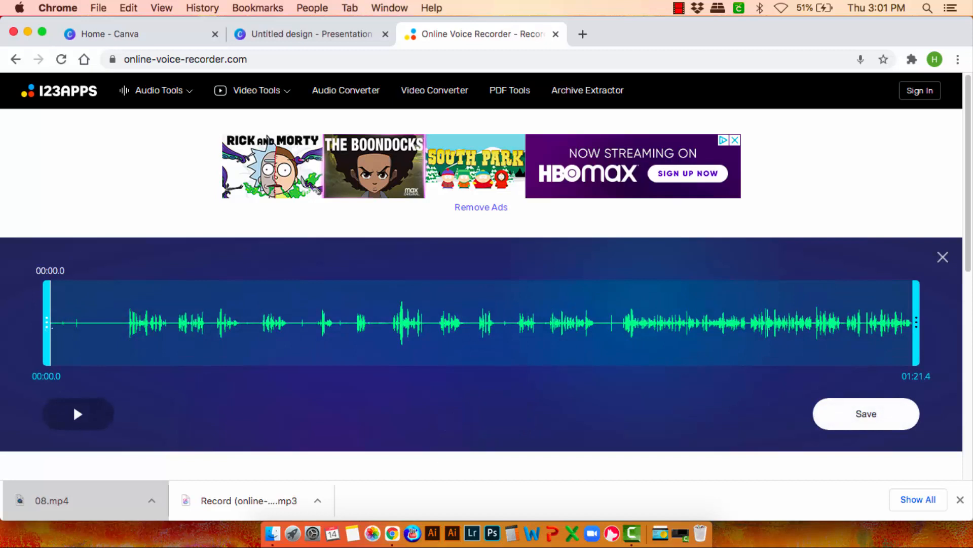
drag(45, 323, 115, 323)
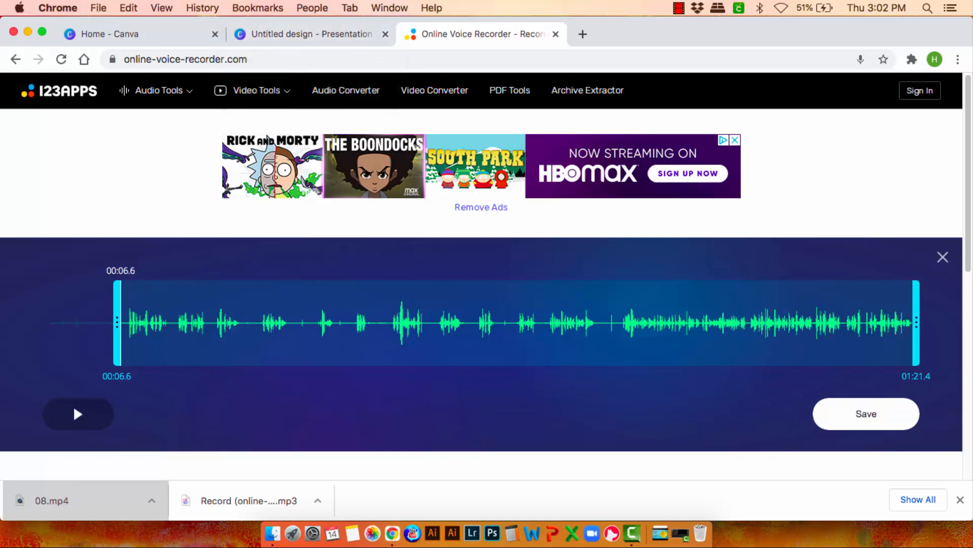
mouse_move(78, 414)
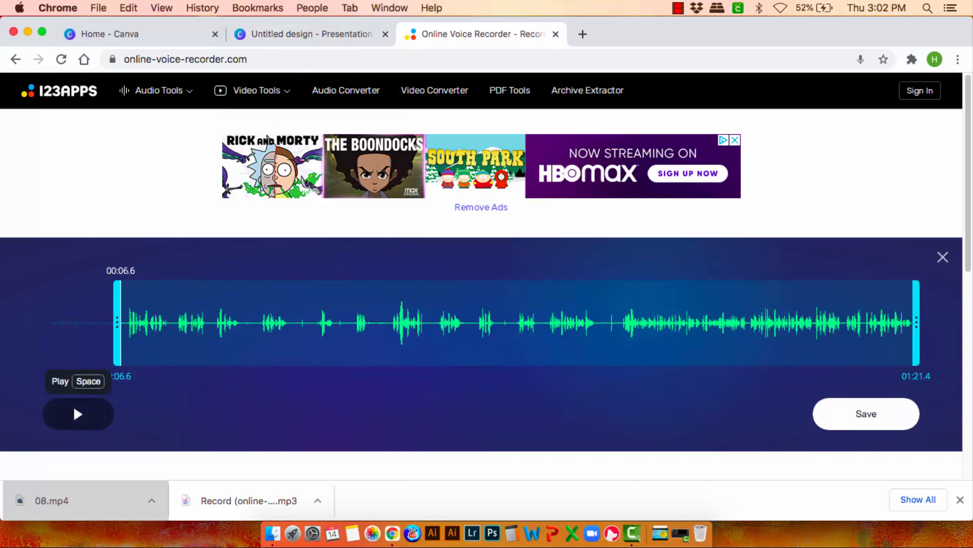
click(78, 414)
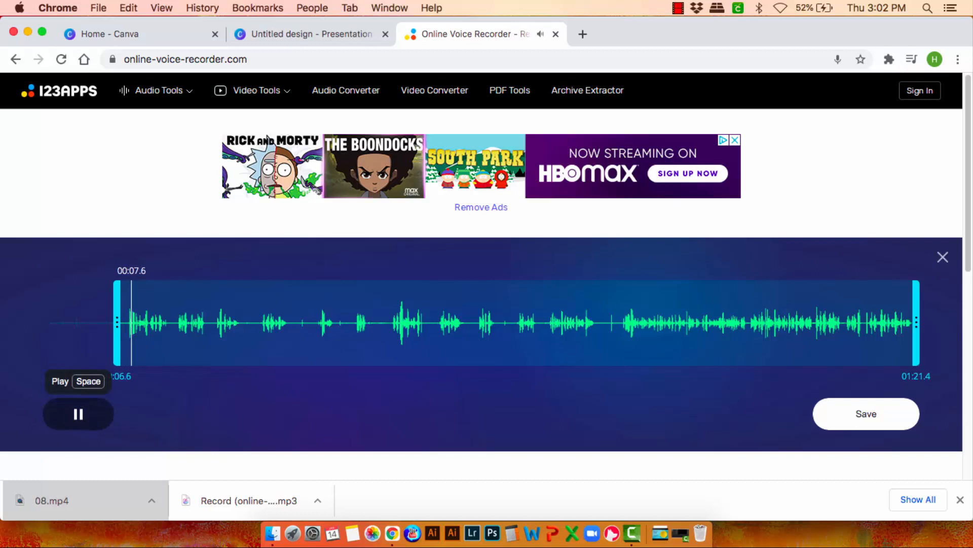
click(78, 413)
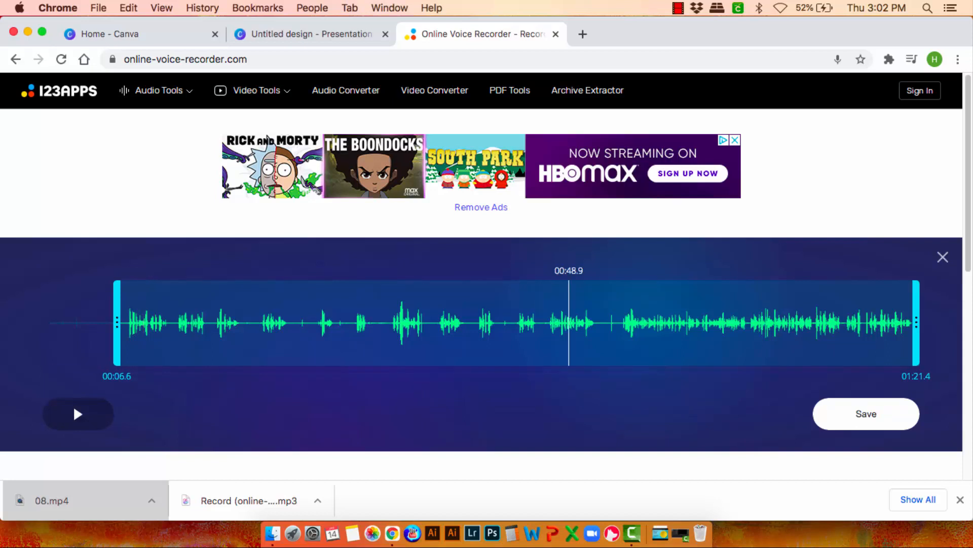
click(78, 413)
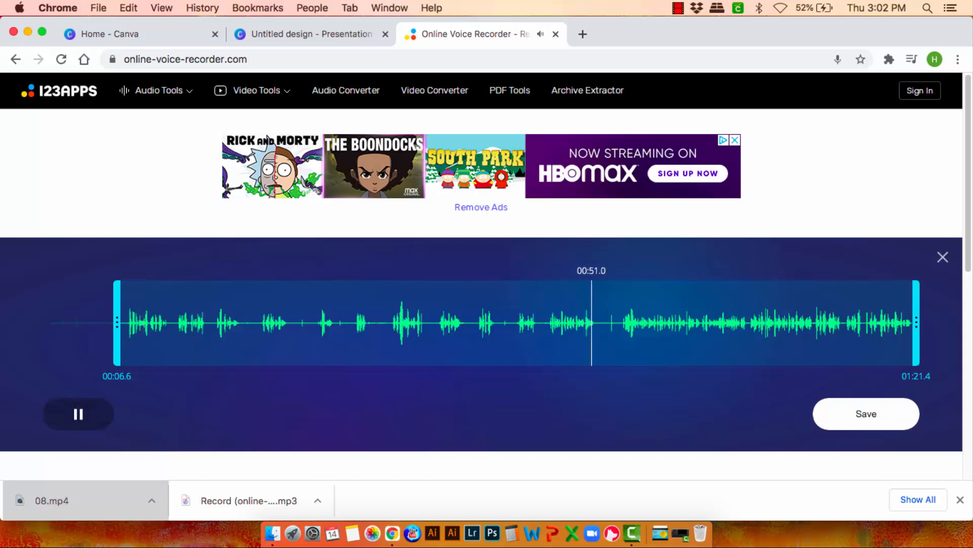
click(78, 414)
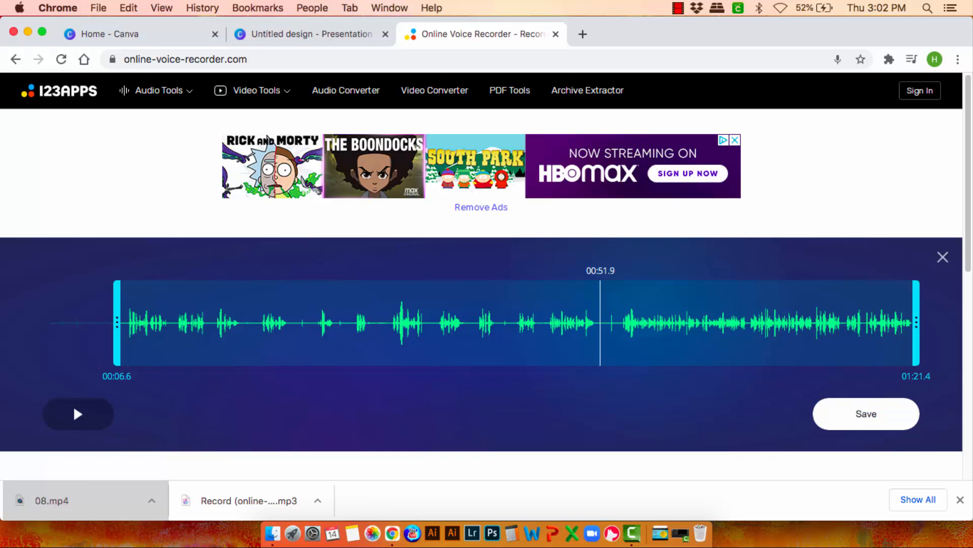
- Trim the recording's end to 00:52.5 and save the MP3
drag(915, 323, 621, 323)
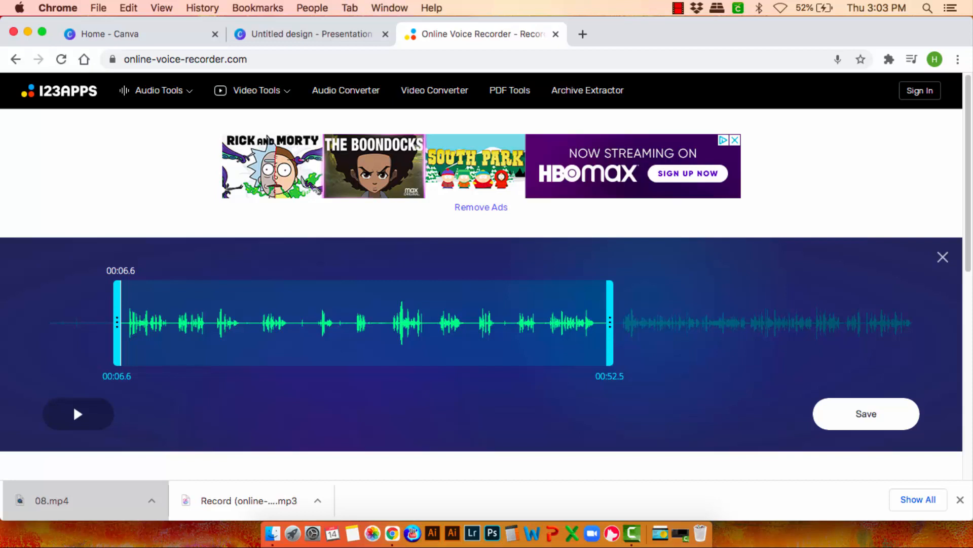
click(865, 414)
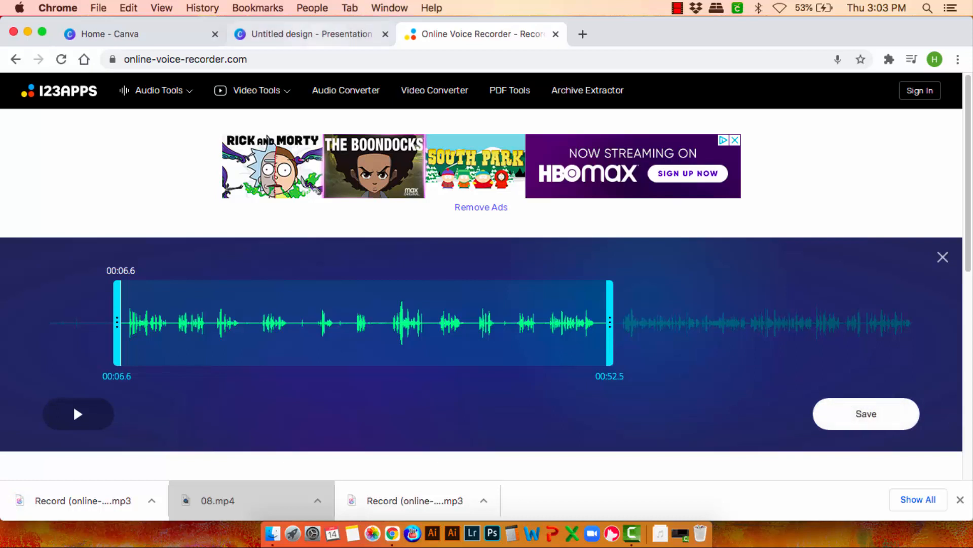
- Copy the recorded presentation's share link from the Canva editor
click(310, 33)
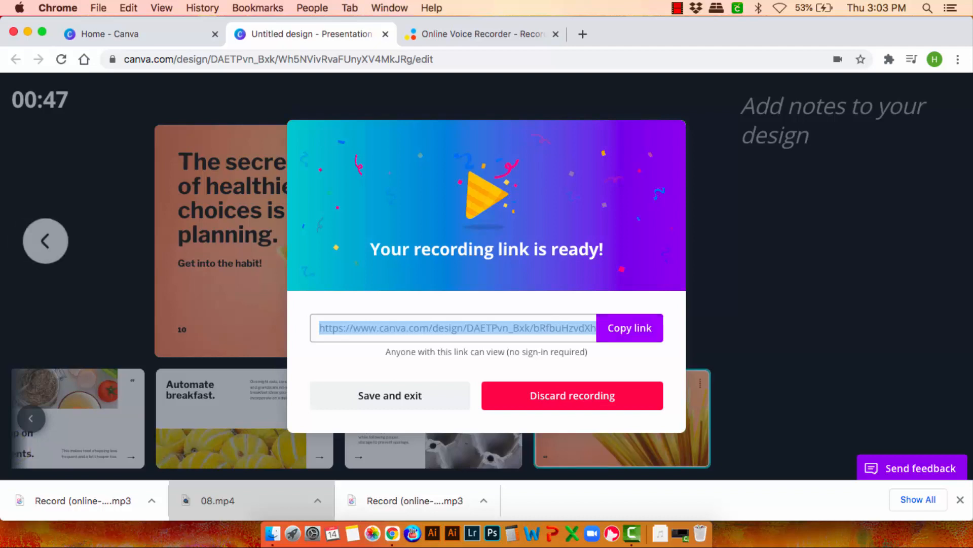
click(629, 328)
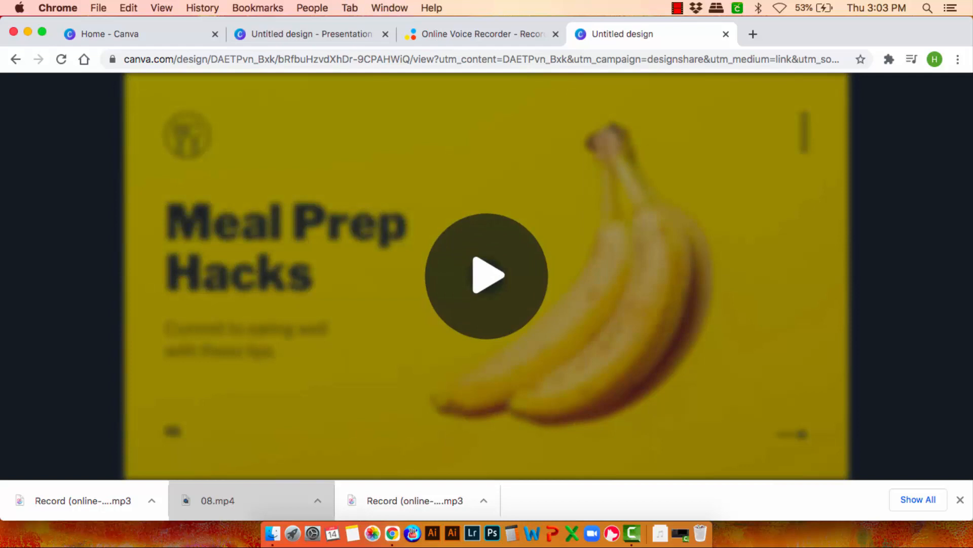
- Play the shared recording to review it, then return to the editor
click(486, 275)
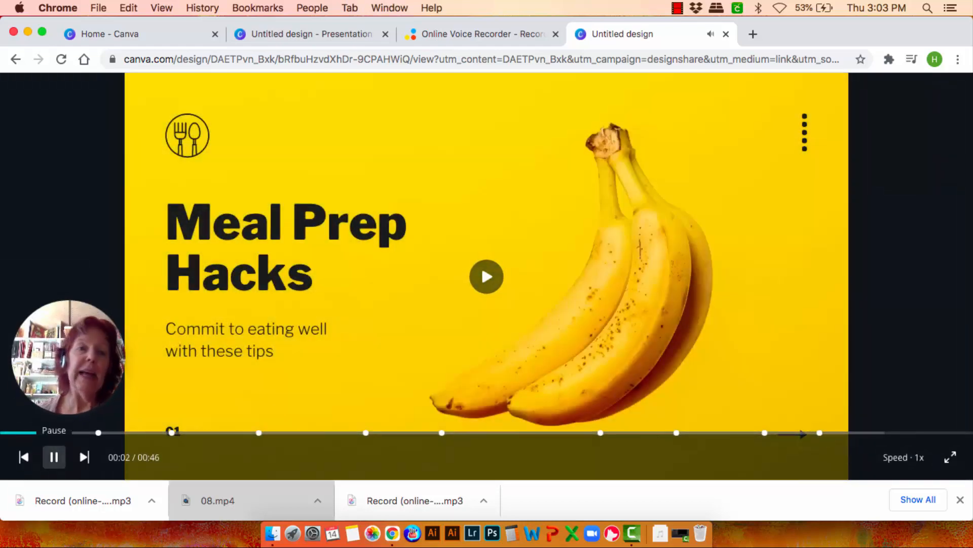
click(54, 457)
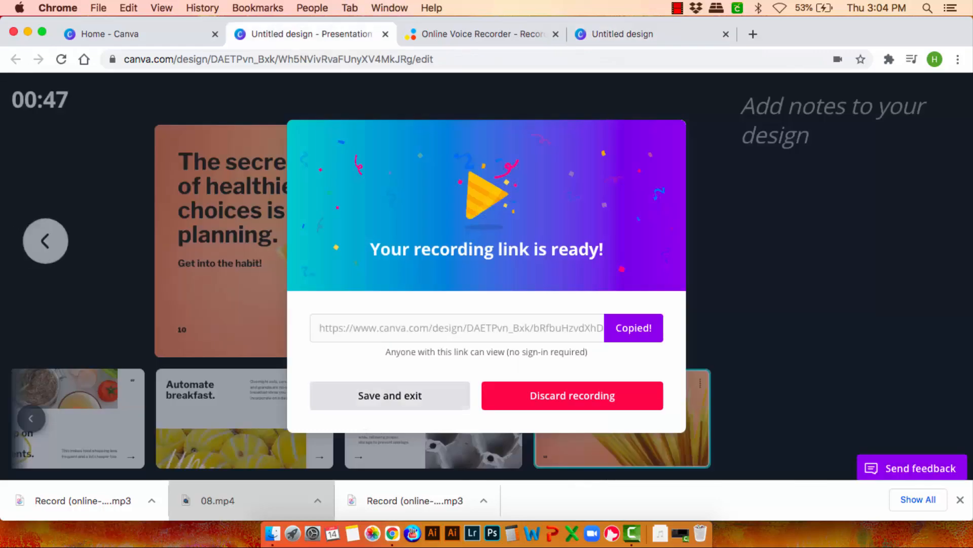
- Save and exit the recording dialog to keep the presenter recording
click(390, 395)
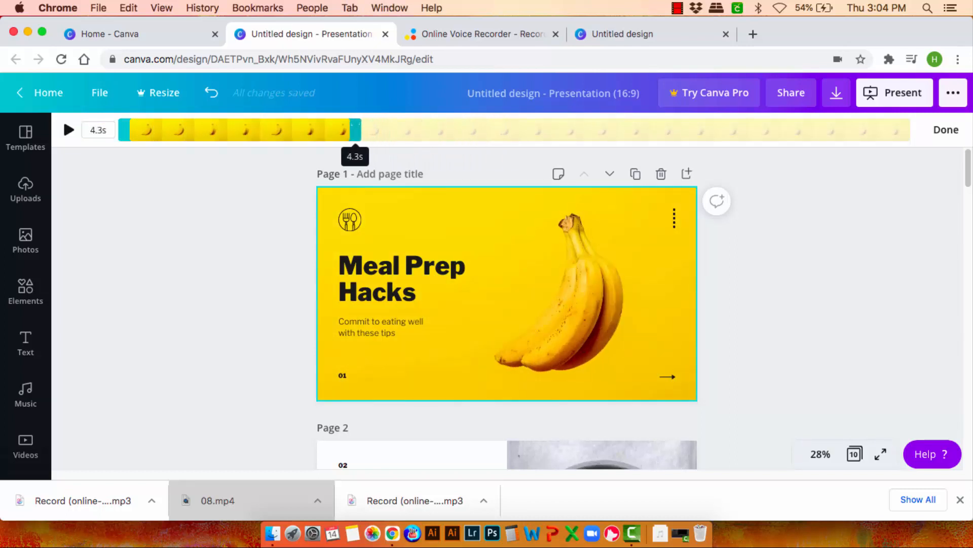
- Close the page durations strip and replay the shared recording to the Research healthy recipes slide
click(69, 130)
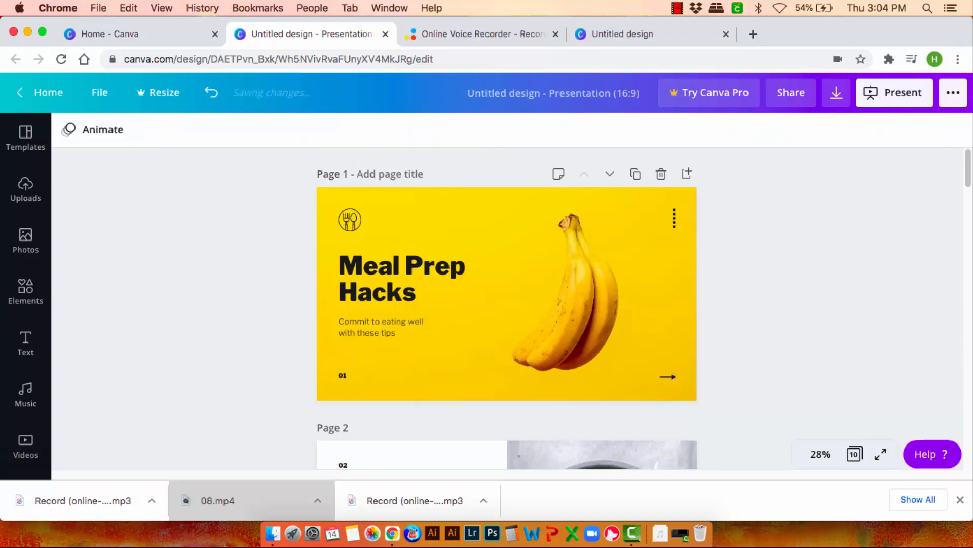
click(506, 293)
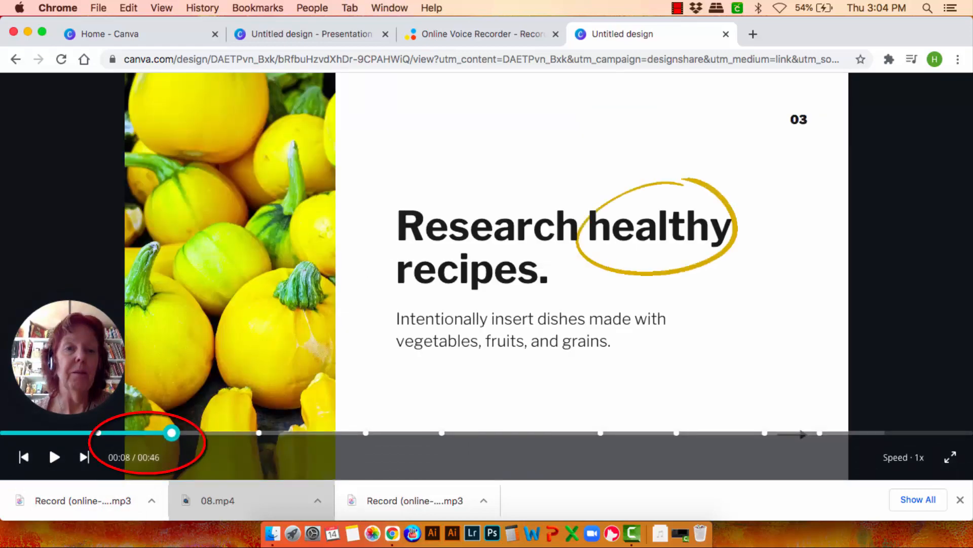
- Return to the Untitled design presentation editor, showing the 4.0-second Meal Prep Hacks page
drag(172, 433, 99, 432)
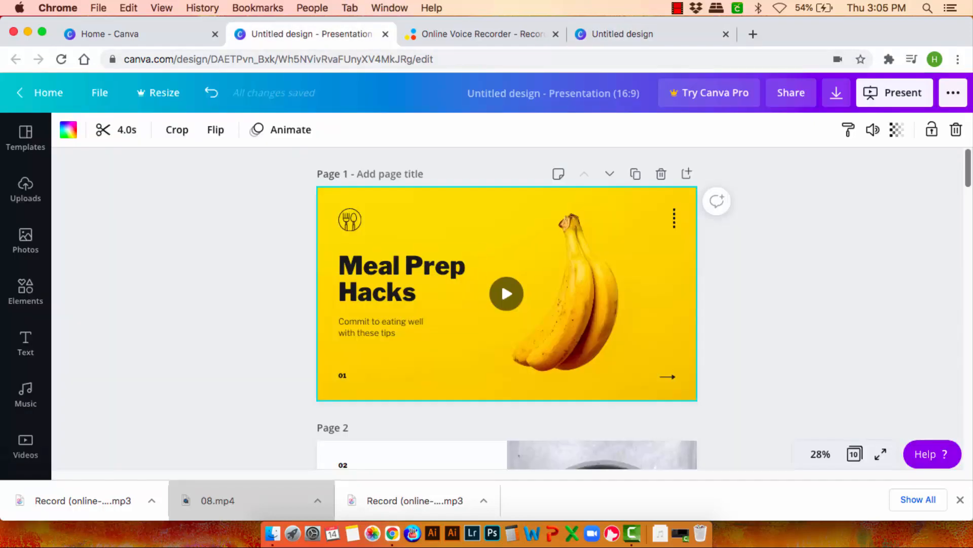
- Set slide 2's display time to 4.0 seconds
scroll(down, 3)
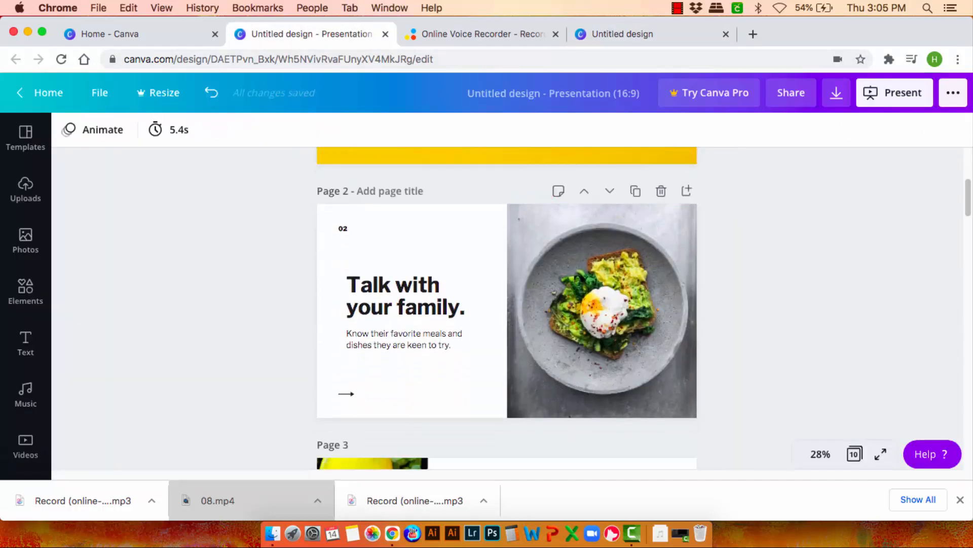
click(178, 130)
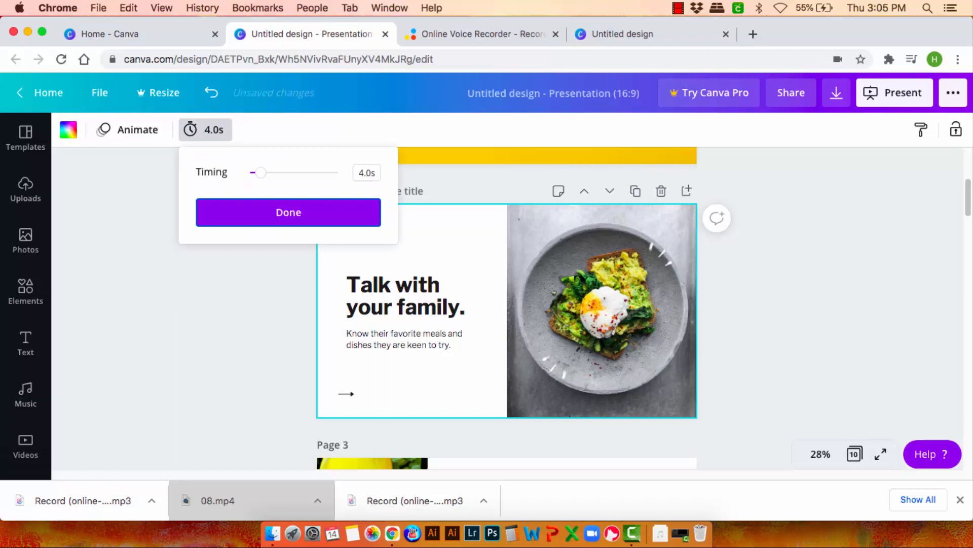
click(288, 212)
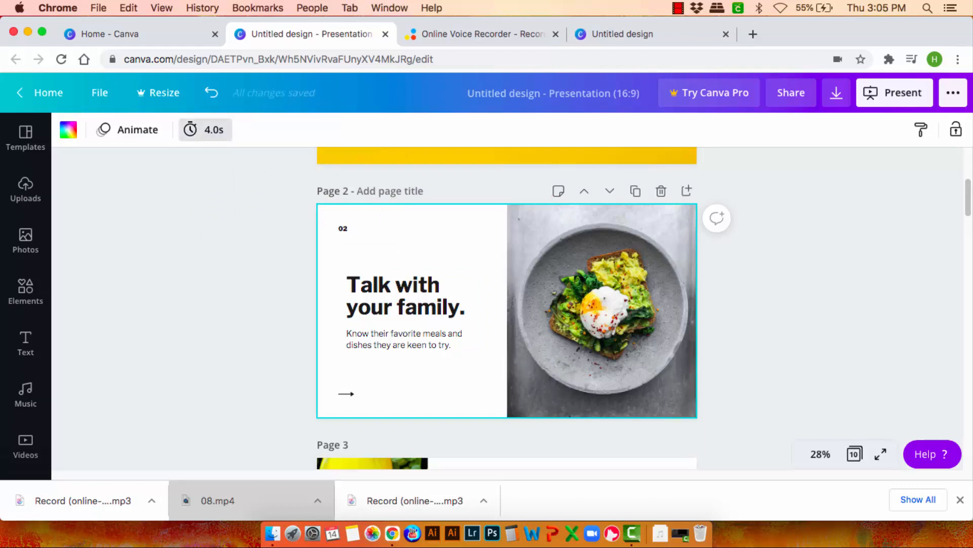
scroll(down, 3)
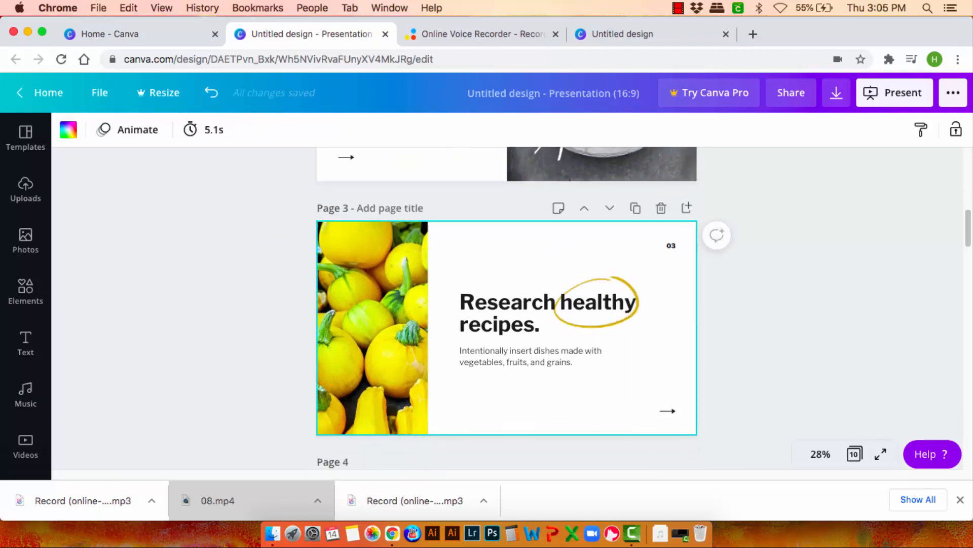
mouse_move(205, 129)
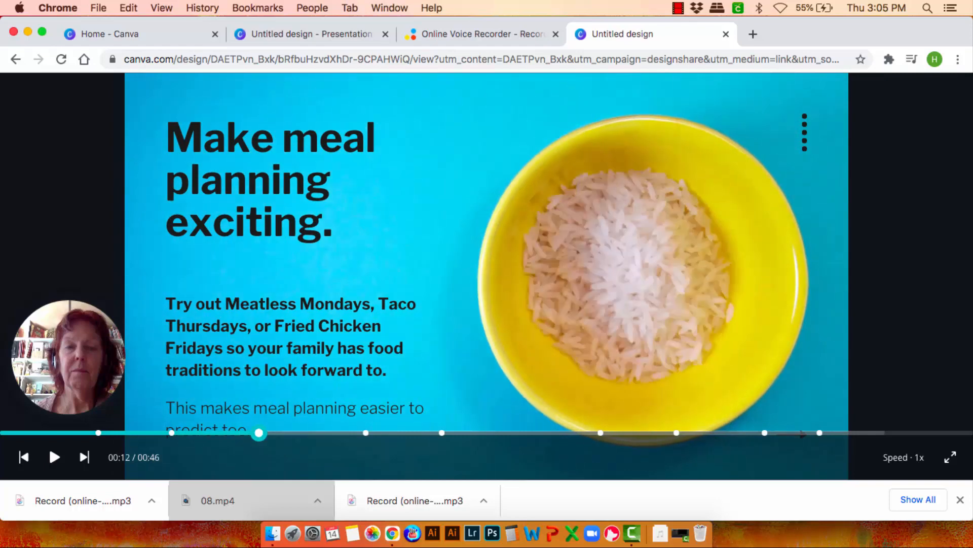
- Change the Research healthy recipes slide's timing from 5.1 to 4.0 seconds
click(309, 33)
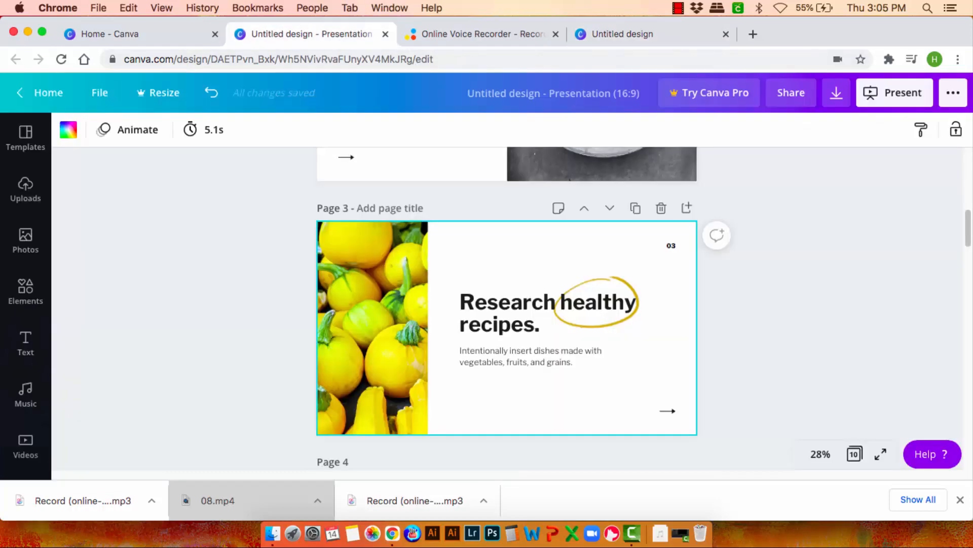
click(204, 130)
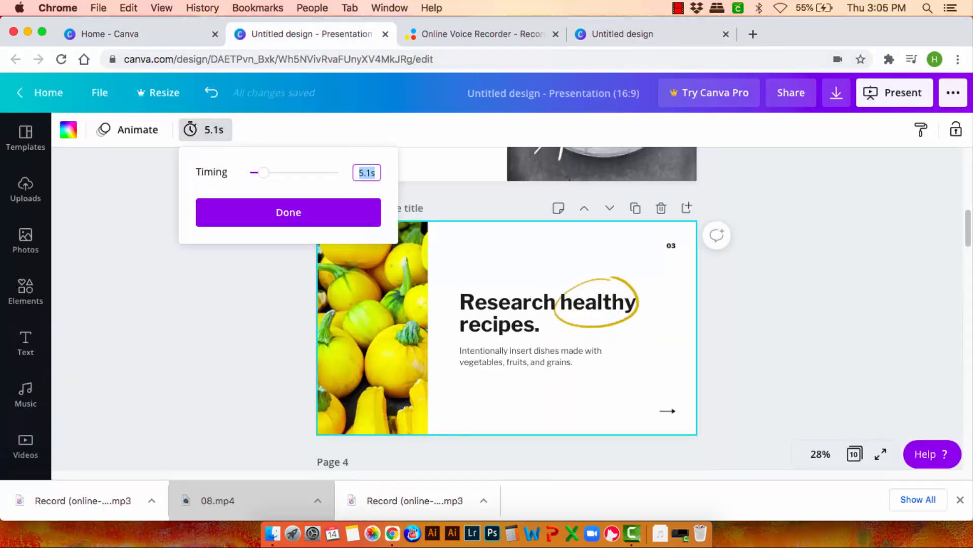
text(4)
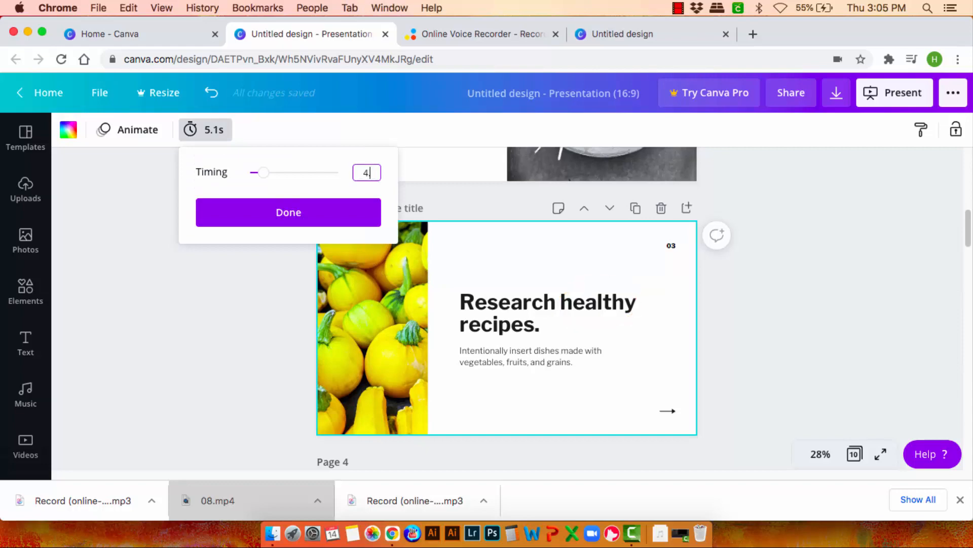
click(288, 212)
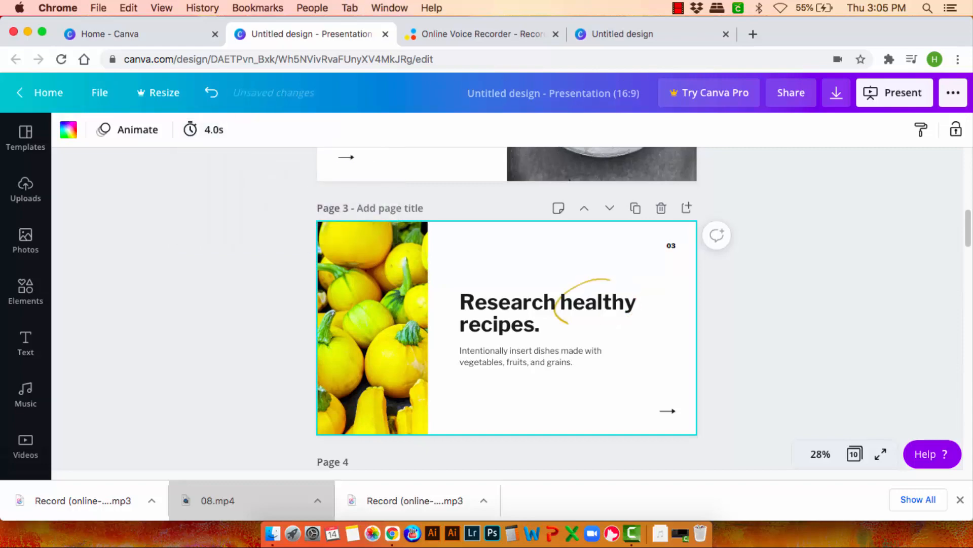
click(621, 34)
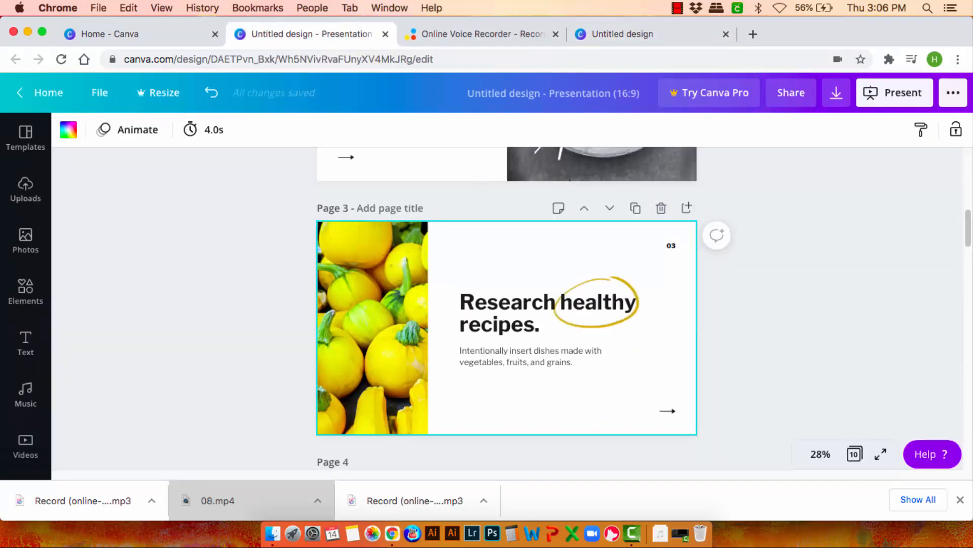
- Match pages 4–9 to the narration, giving Start small and Have enough containers 5.4 seconds
scroll(down, 3)
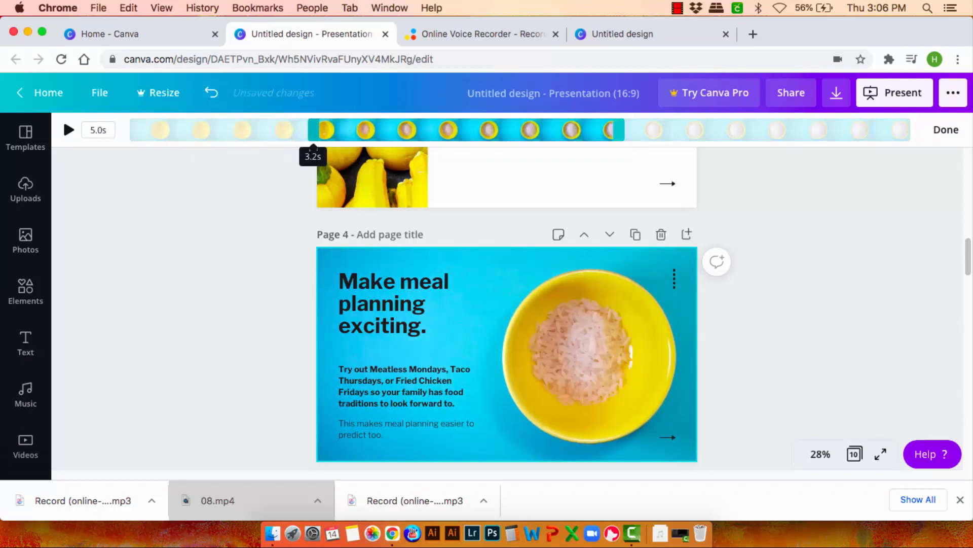
click(69, 130)
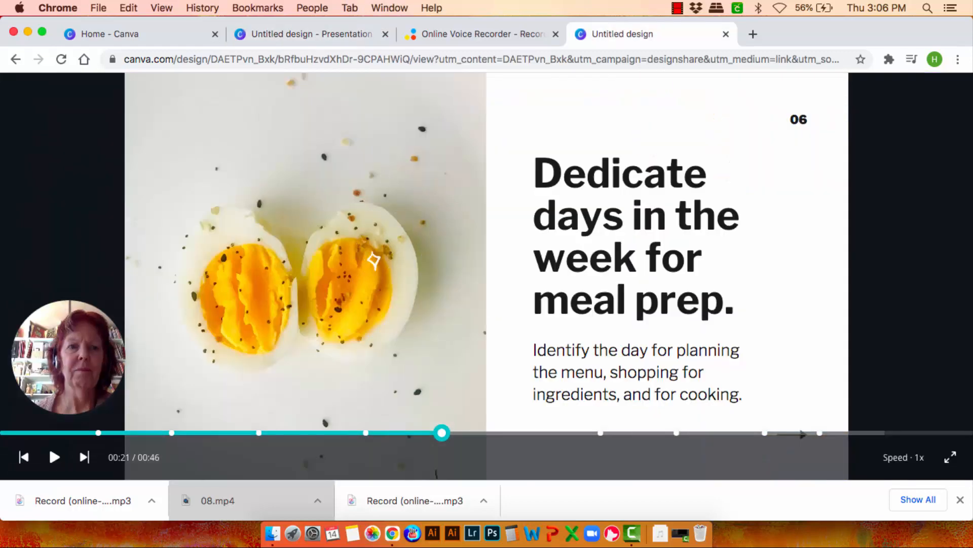
click(304, 34)
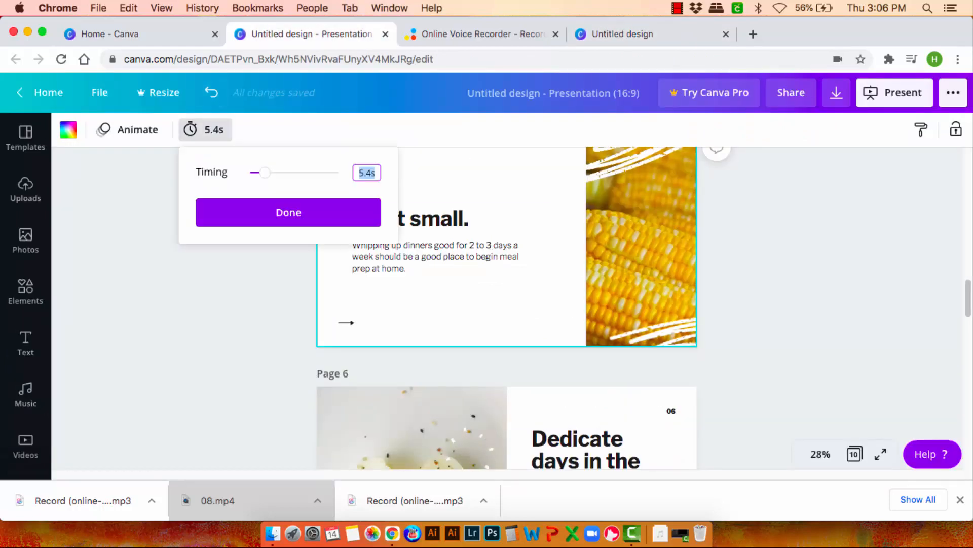
click(288, 212)
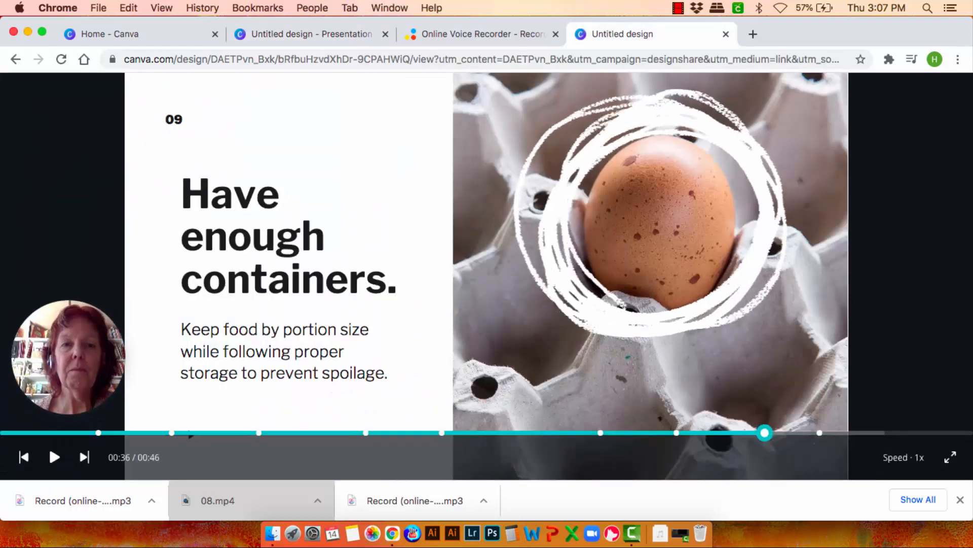
click(304, 34)
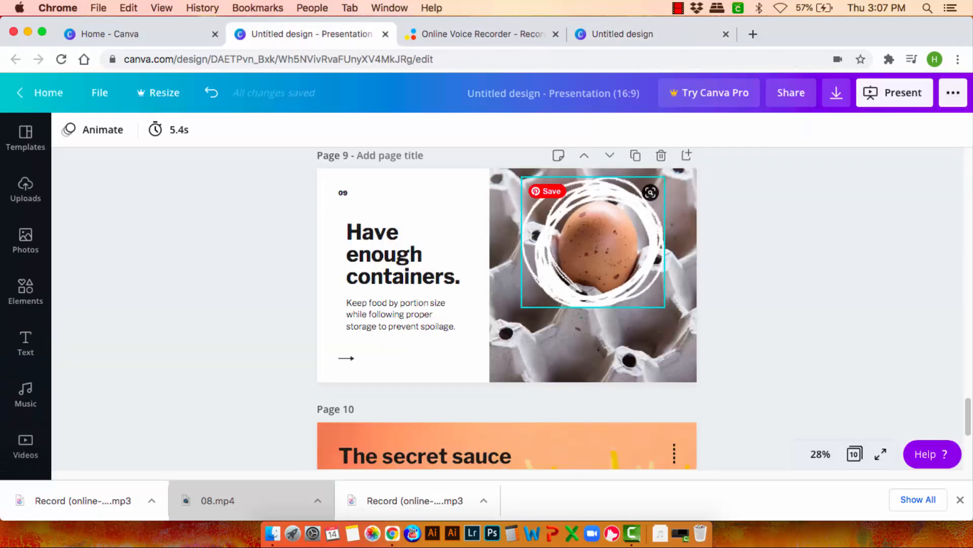
click(168, 130)
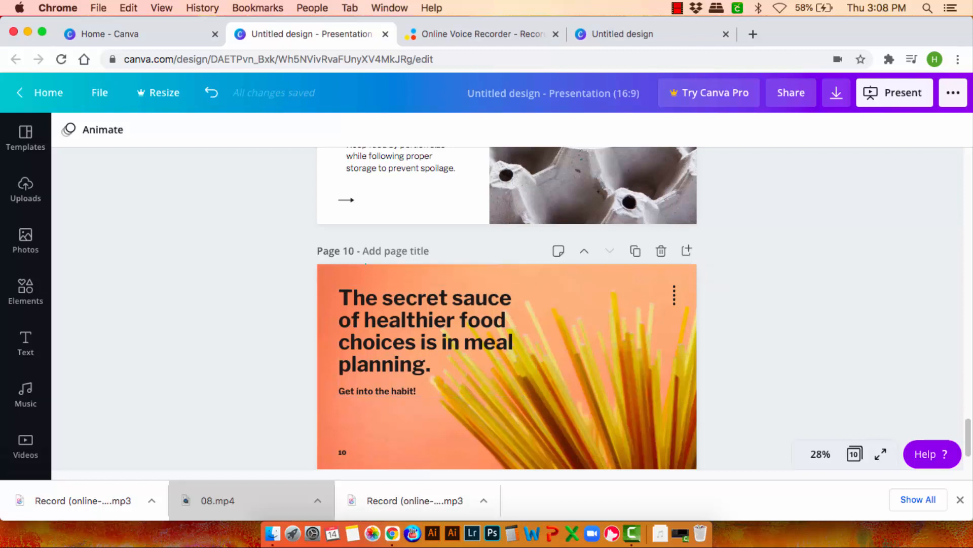
- Trim the secret-sauce slide 10 from 7.0 to 4.0 seconds and check it in the shared recording
click(102, 130)
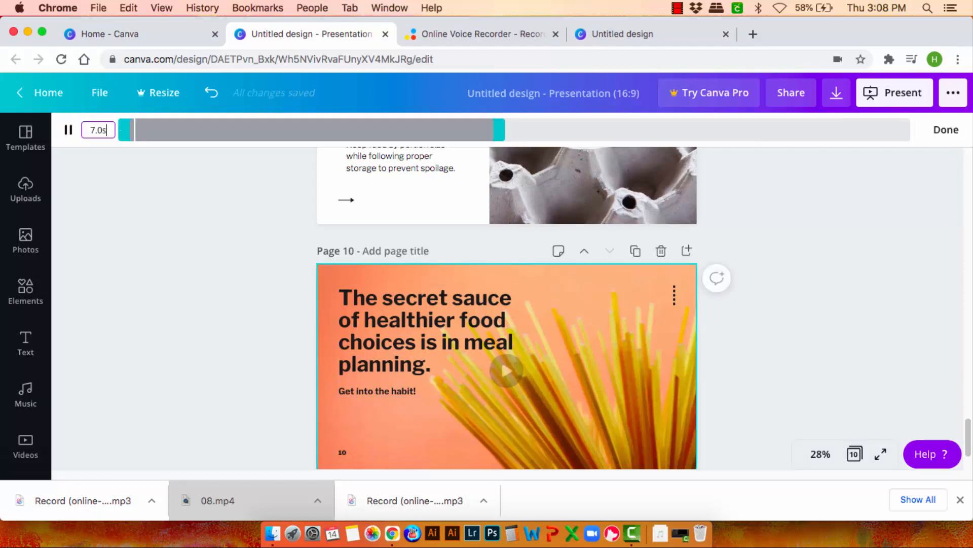
click(69, 130)
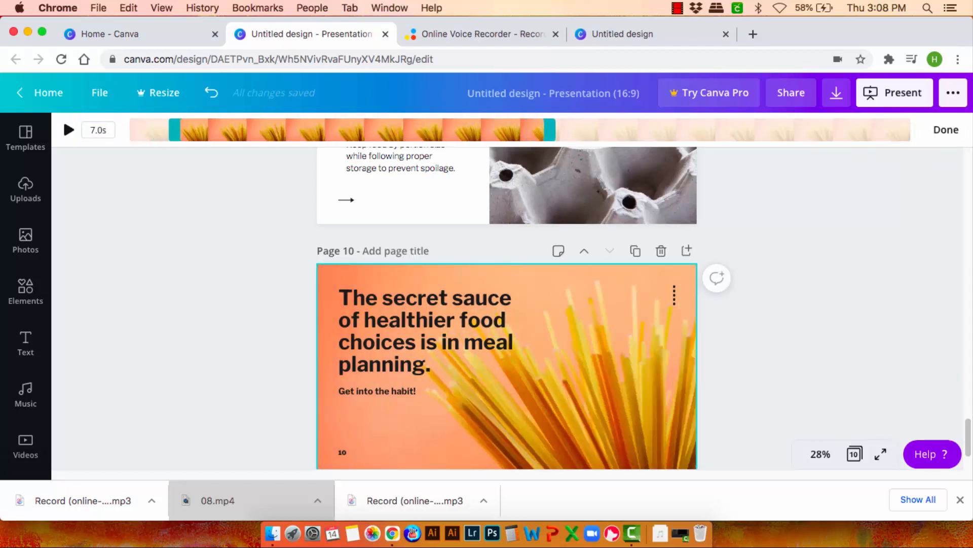
click(68, 129)
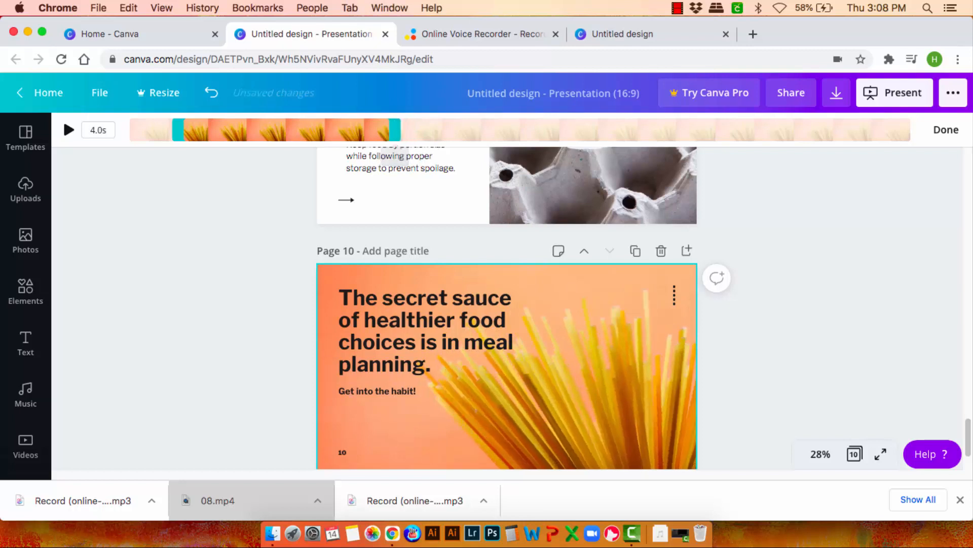
click(506, 366)
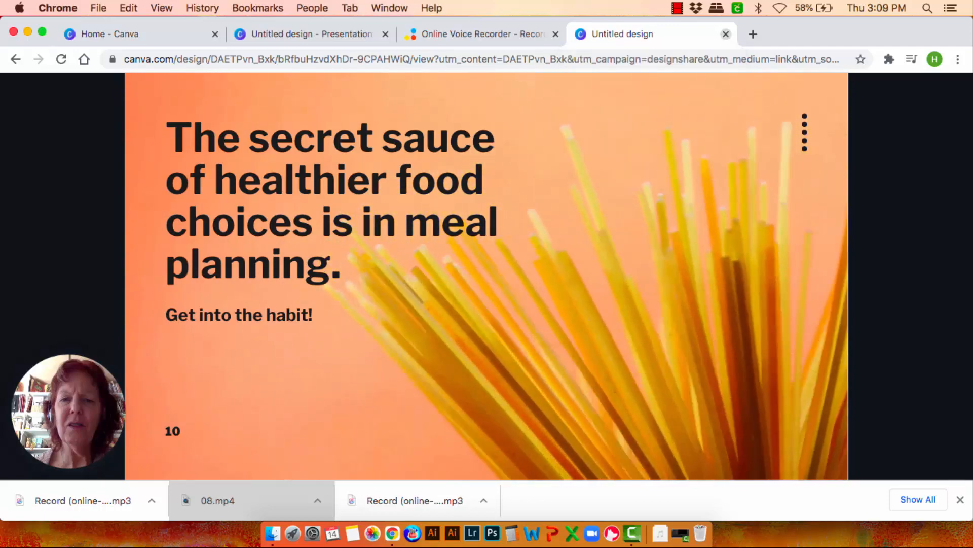
- Close the view-only tab, return to the Meal Prep Hacks page, and show the Uploads library
click(304, 34)
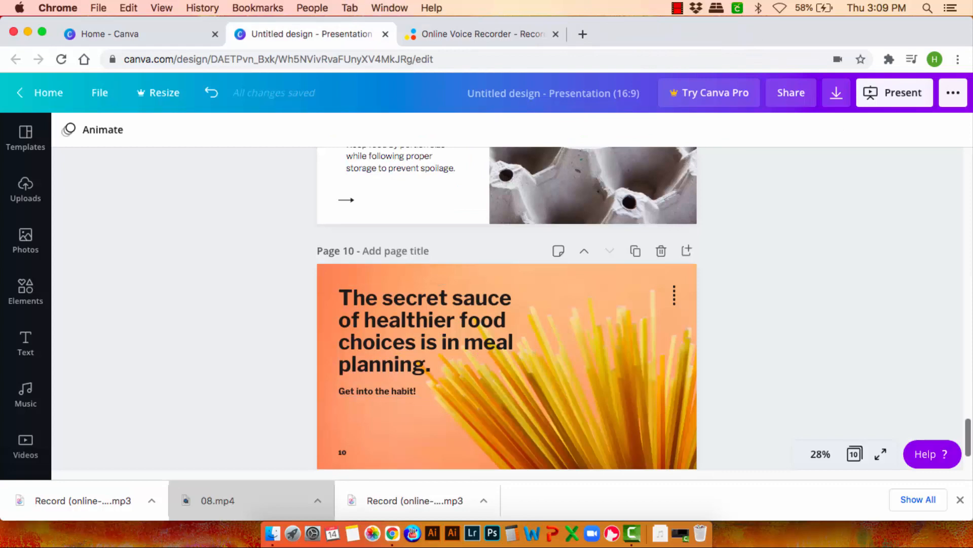
scroll(up, 3)
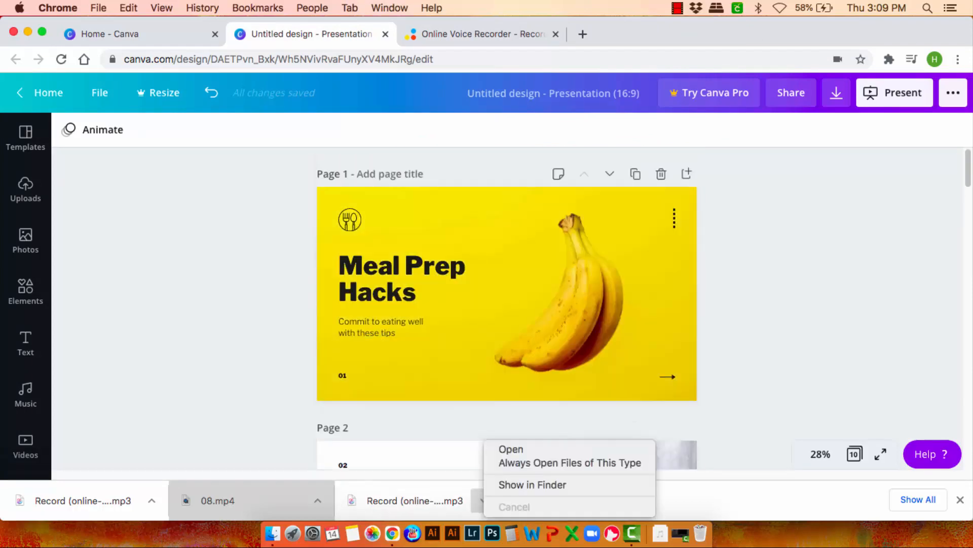
mouse_move(532, 484)
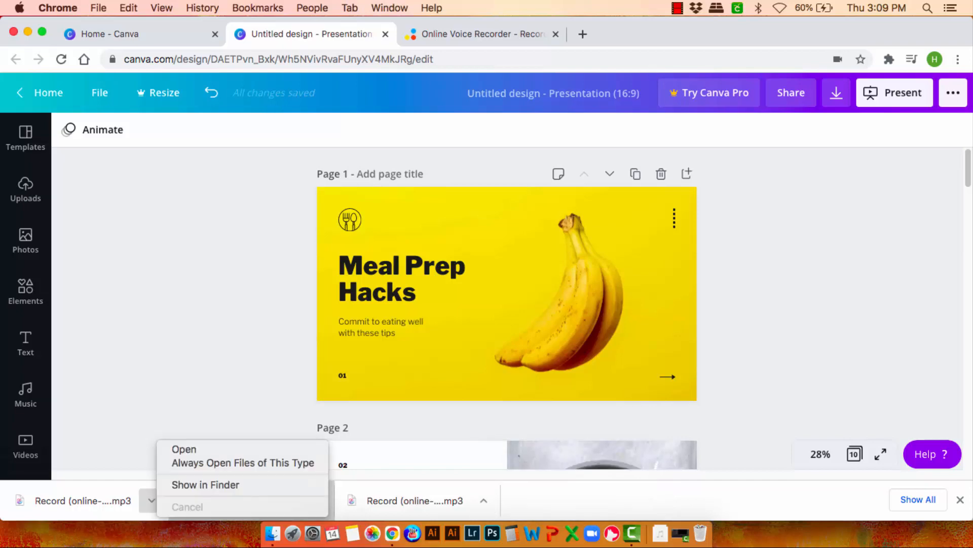
click(205, 485)
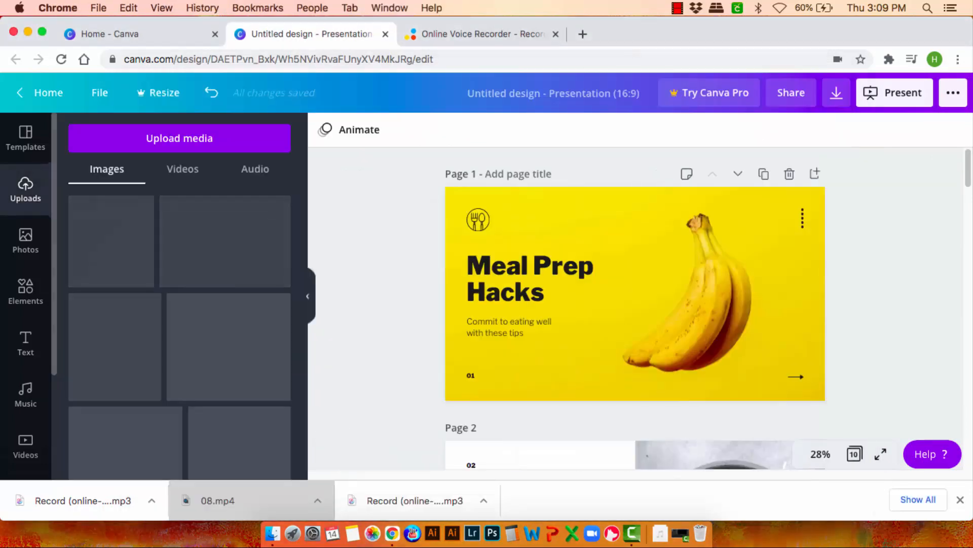
- Upload the newest Record MP3 from Downloads as the 45-second voice-over audio
click(179, 138)
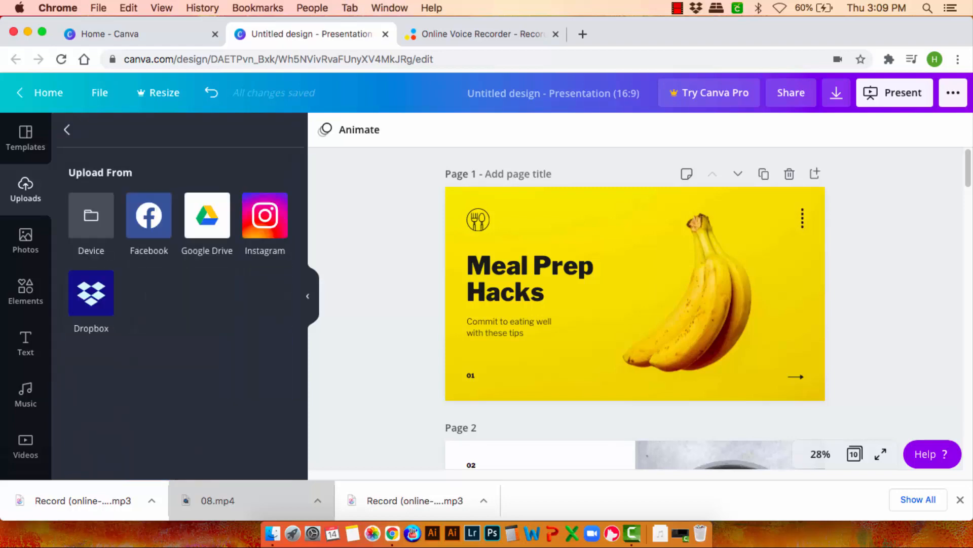
click(90, 215)
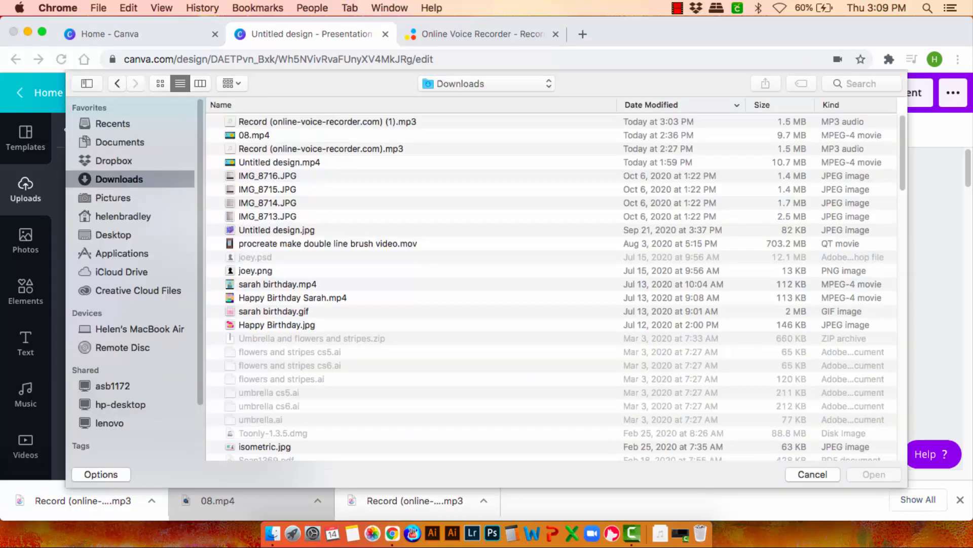
click(327, 121)
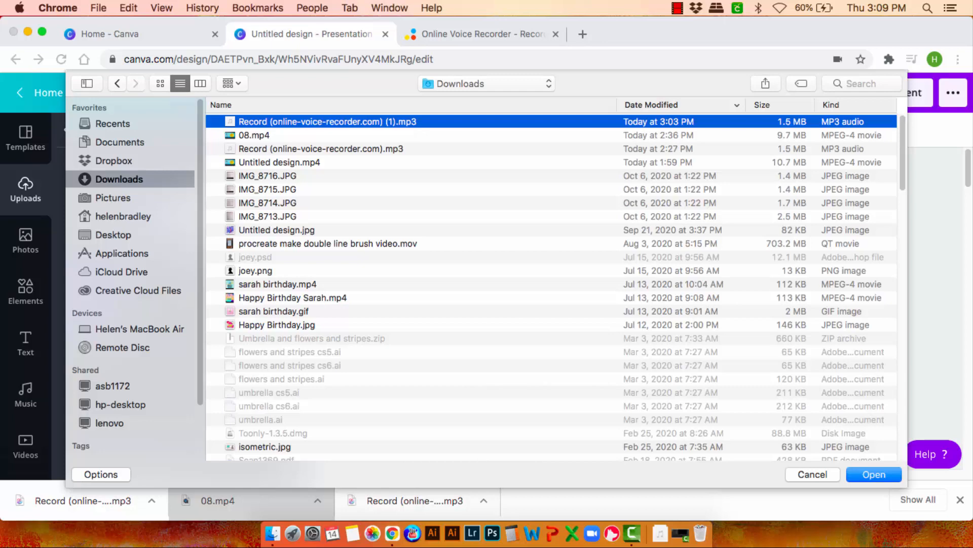
click(873, 475)
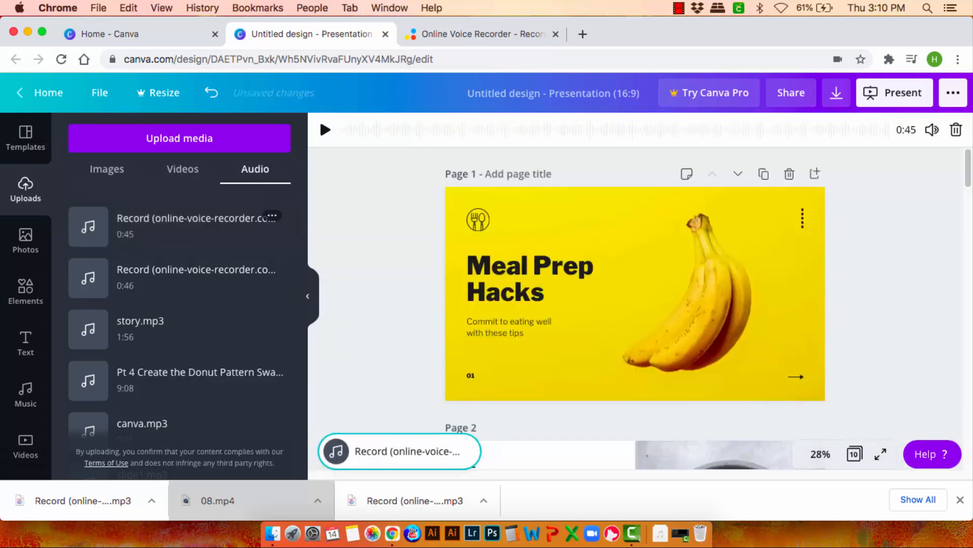
click(325, 130)
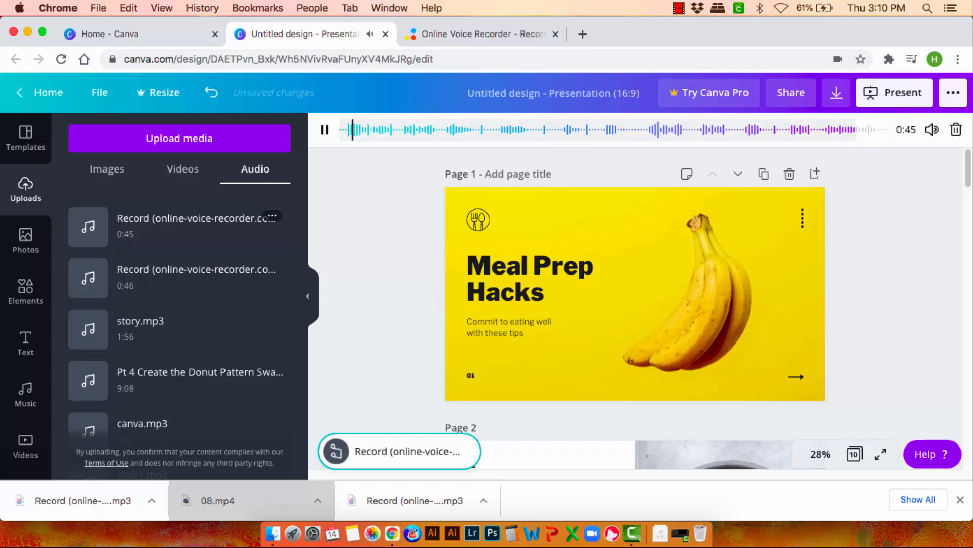
click(324, 130)
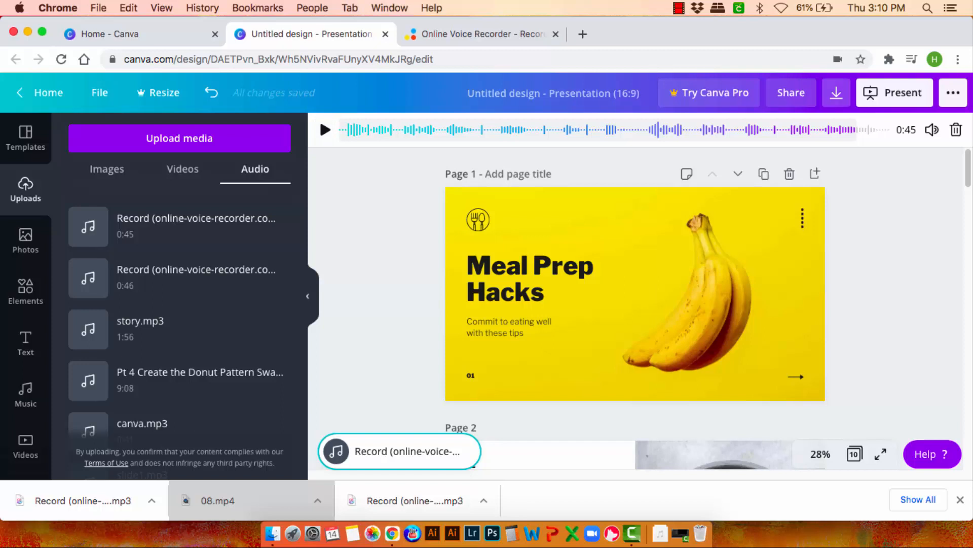
- Export the presentation as MP4 Video with All pages (10) selected
click(836, 92)
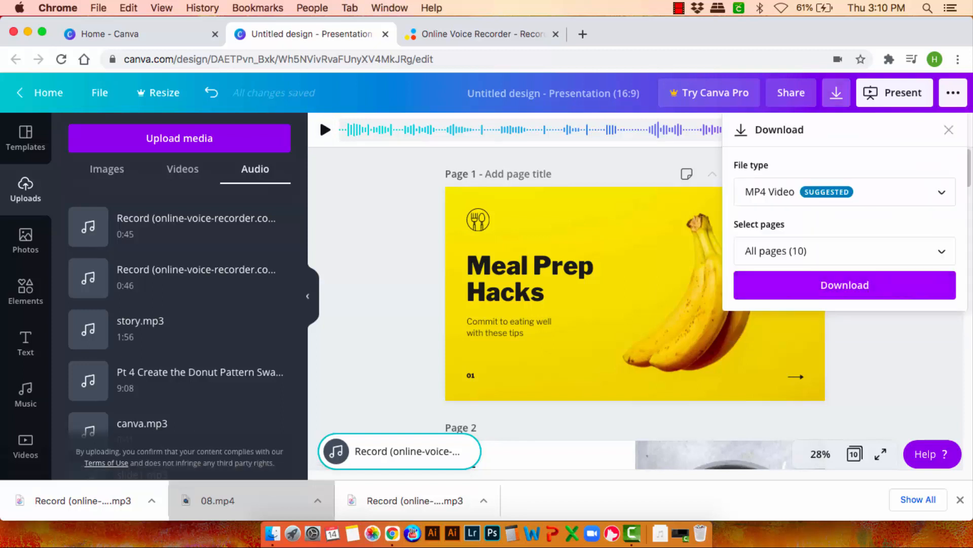
click(844, 285)
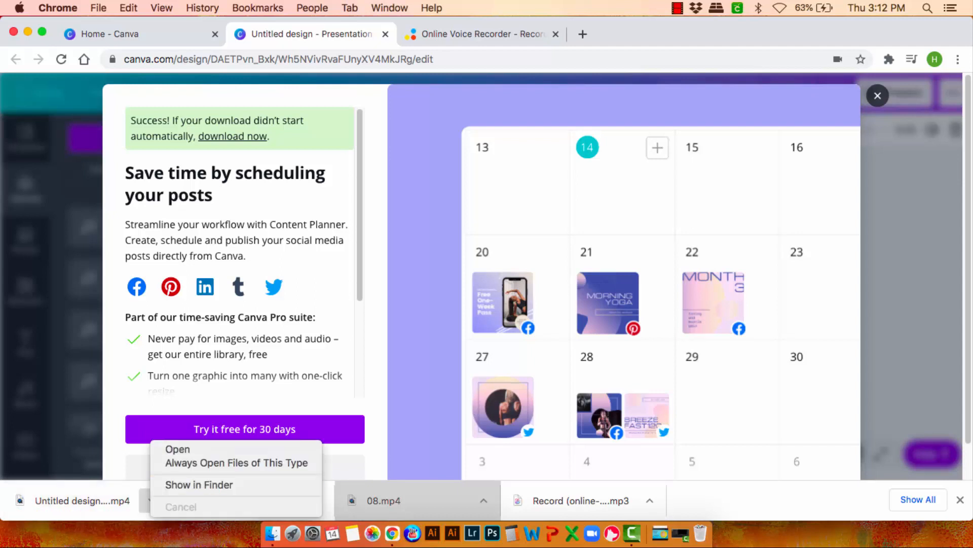
click(177, 448)
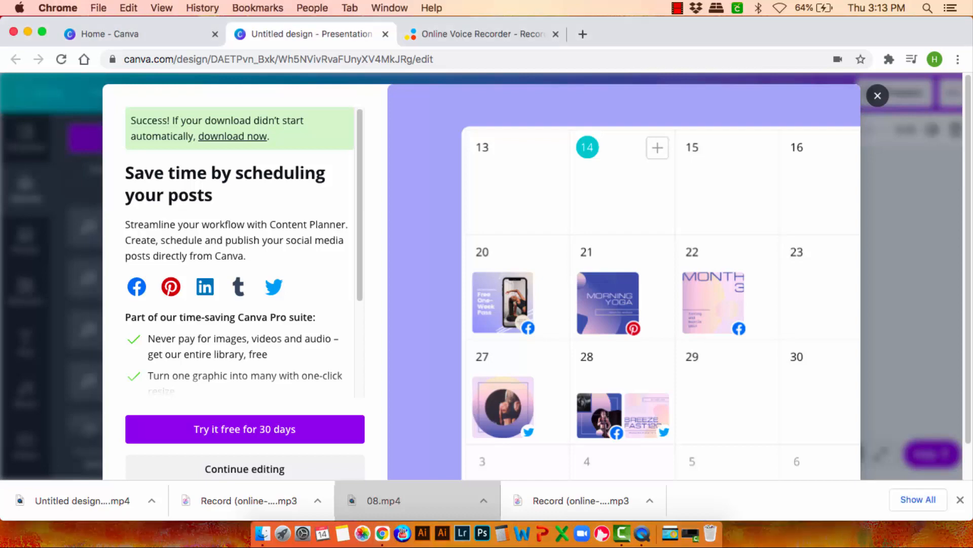
- Dismiss the download success window and stretch page 10's secret-sauce slide to about 6.4 seconds
click(878, 96)
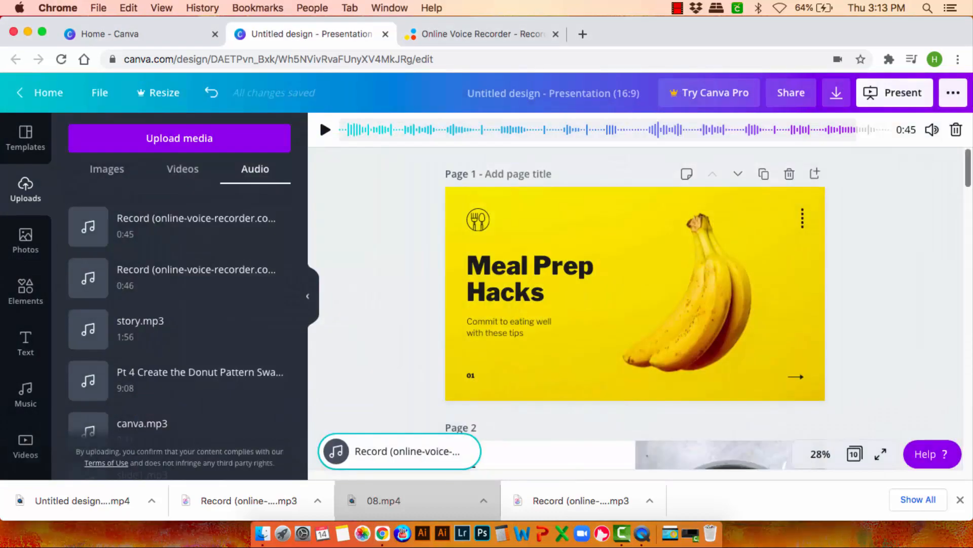
scroll(down, 3)
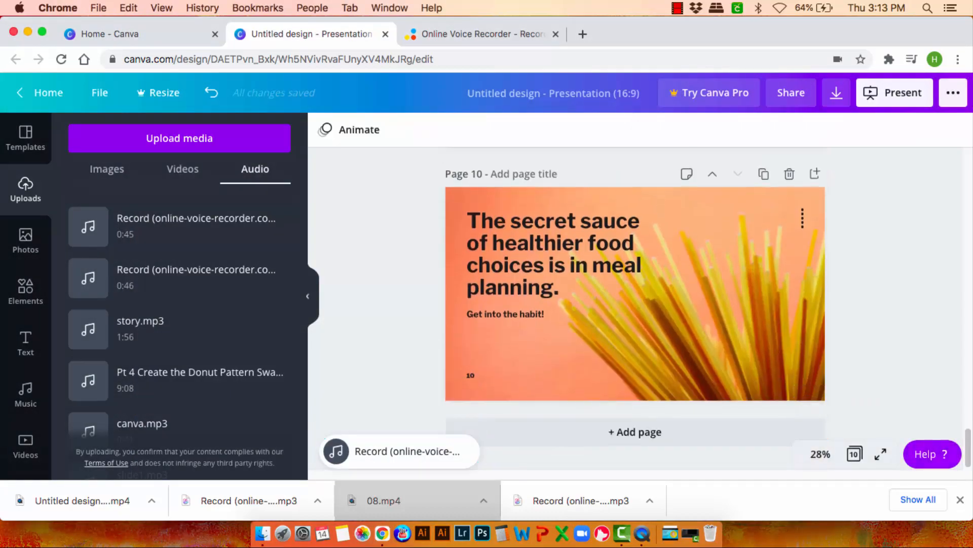
click(553, 255)
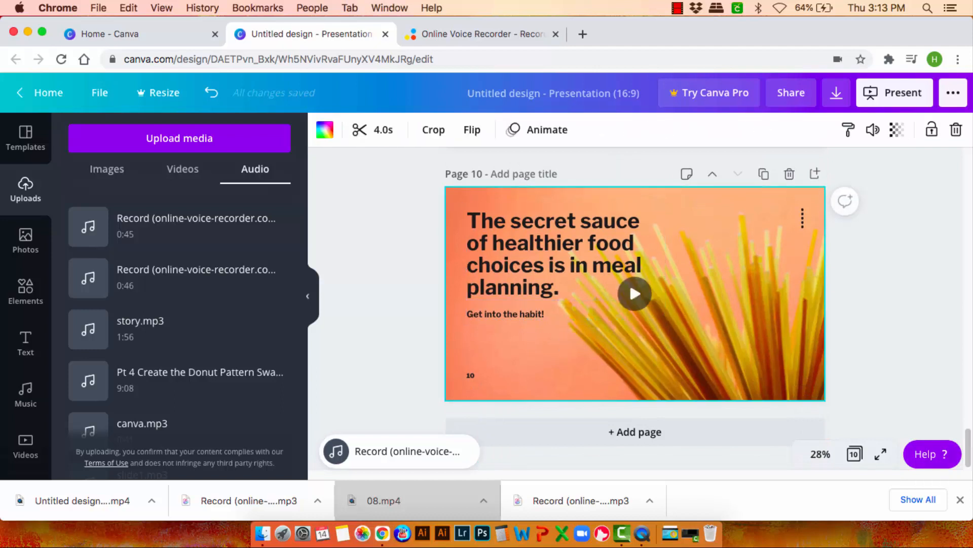
click(635, 293)
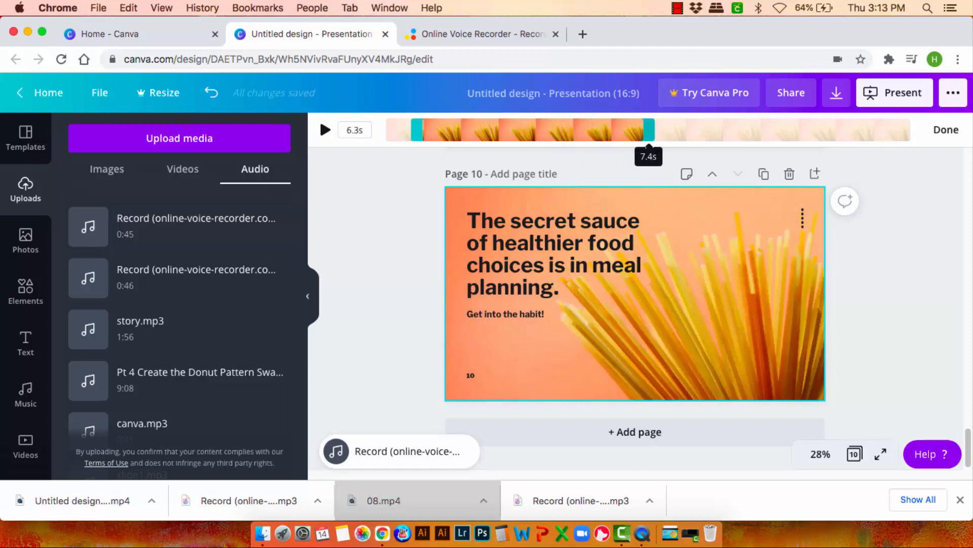
click(324, 129)
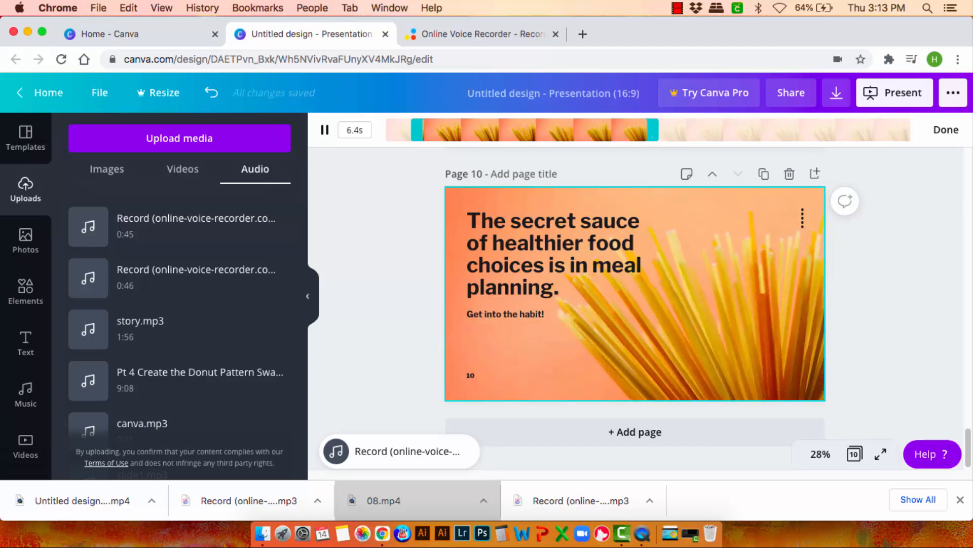
click(324, 130)
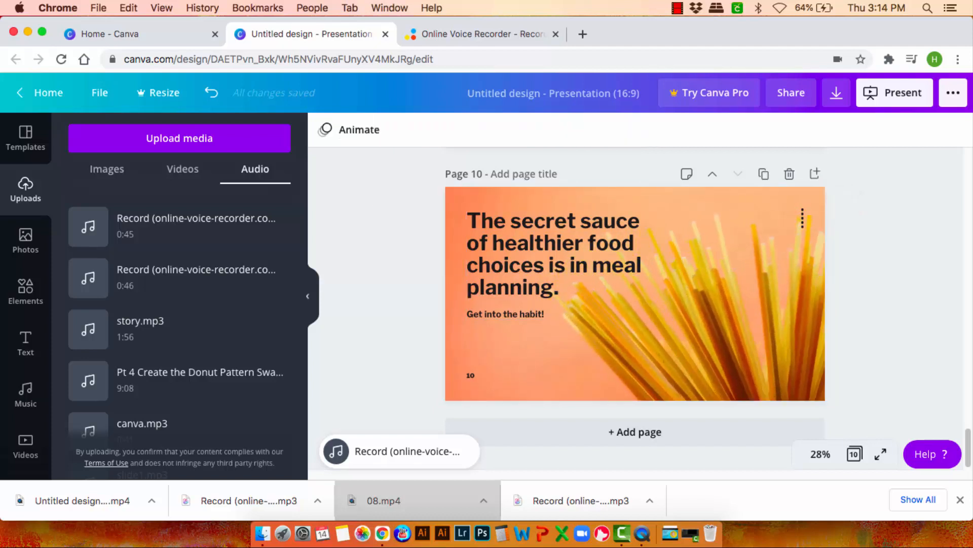